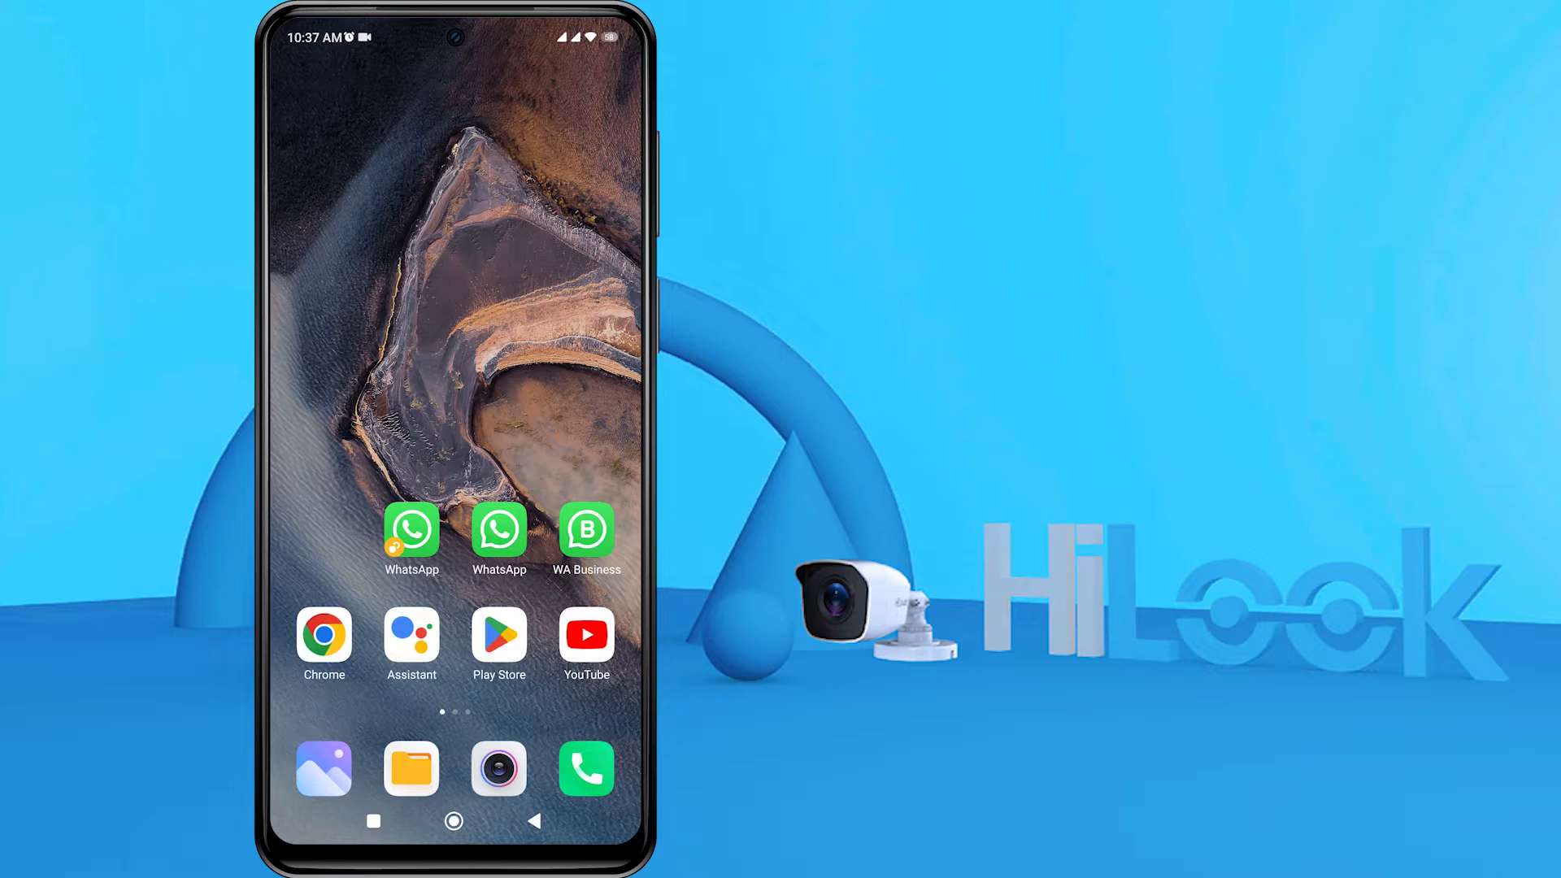
Step: Search 'hilook' in Google Play Store and install the HiLook app
{"action": "left_click", "coordinate": [498, 634]}
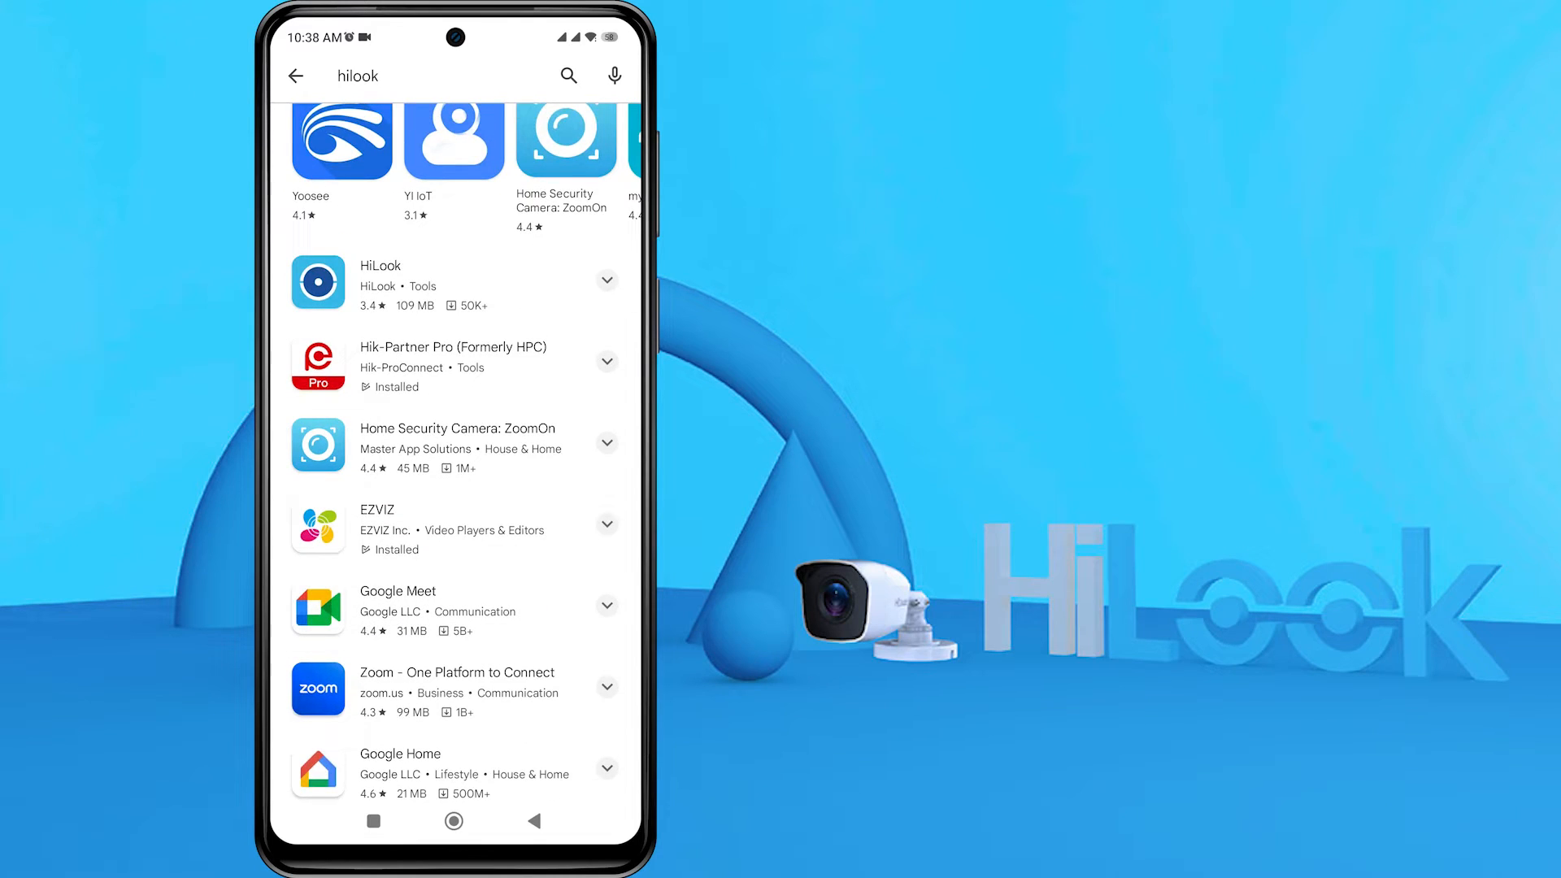
{"action": "left_click", "coordinate": [379, 265]}
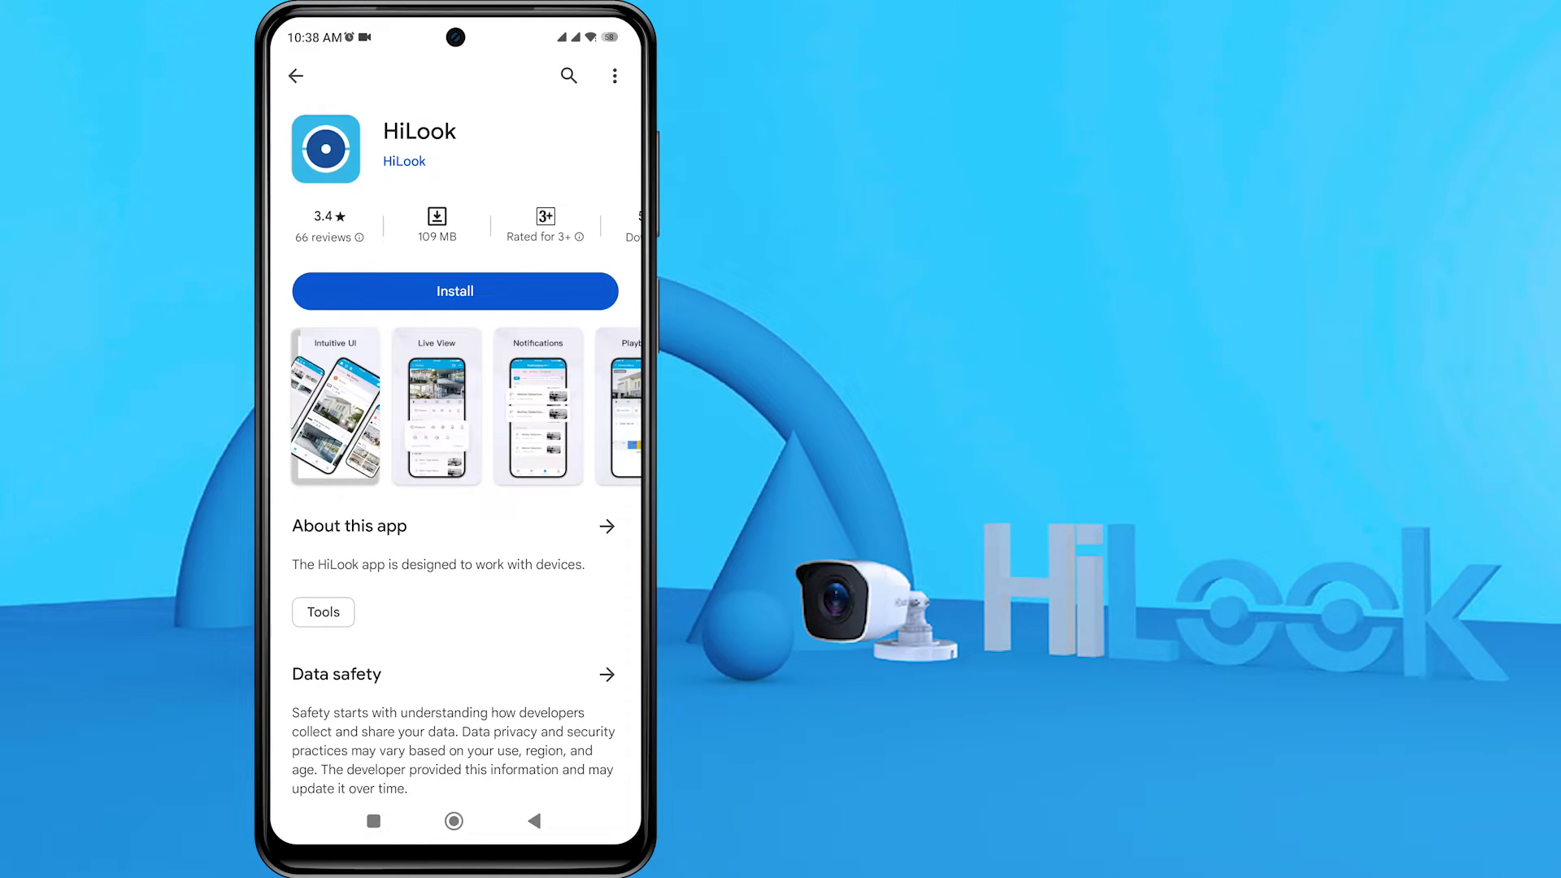
{"action": "left_click", "coordinate": [453, 291]}
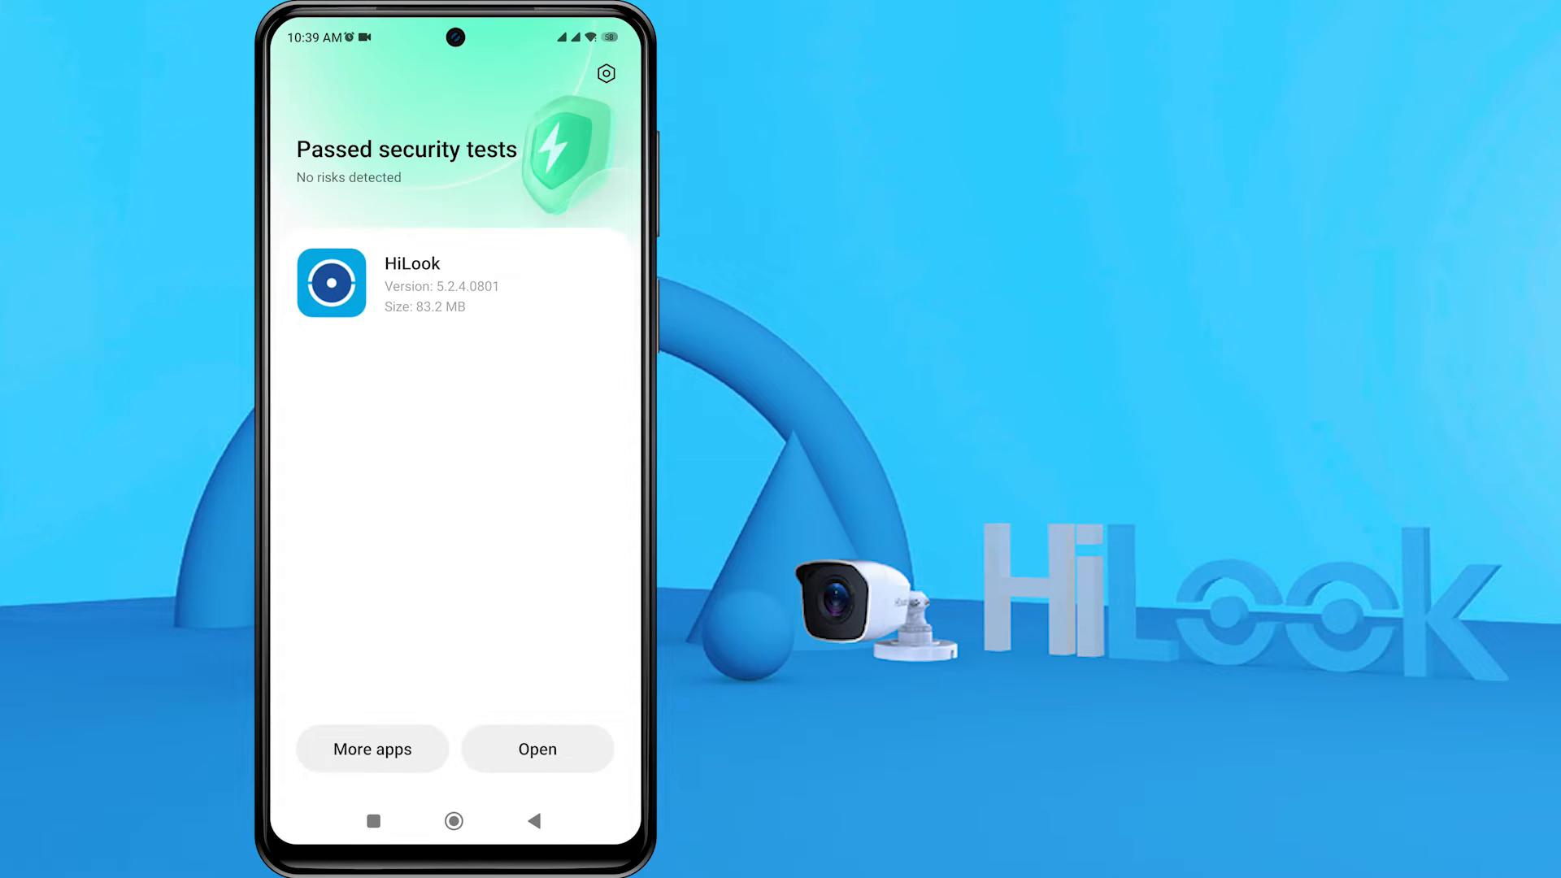
Step: Launch HiLook, agree to the terms and confirm Indonesia as the region
{"action": "left_click", "coordinate": [536, 748]}
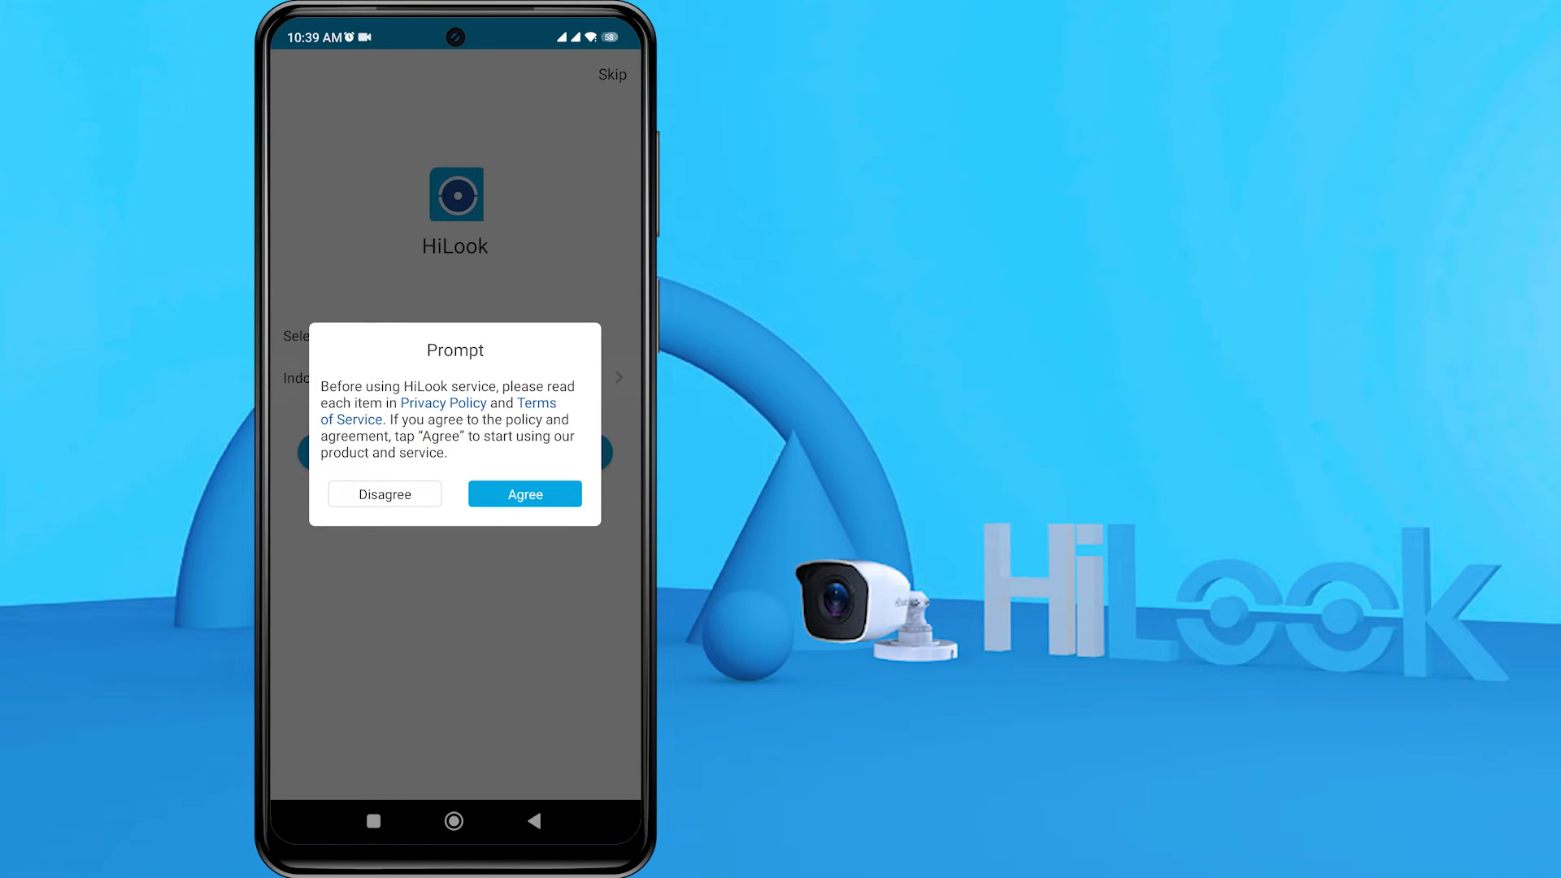
{"action": "left_click", "coordinate": [523, 495]}
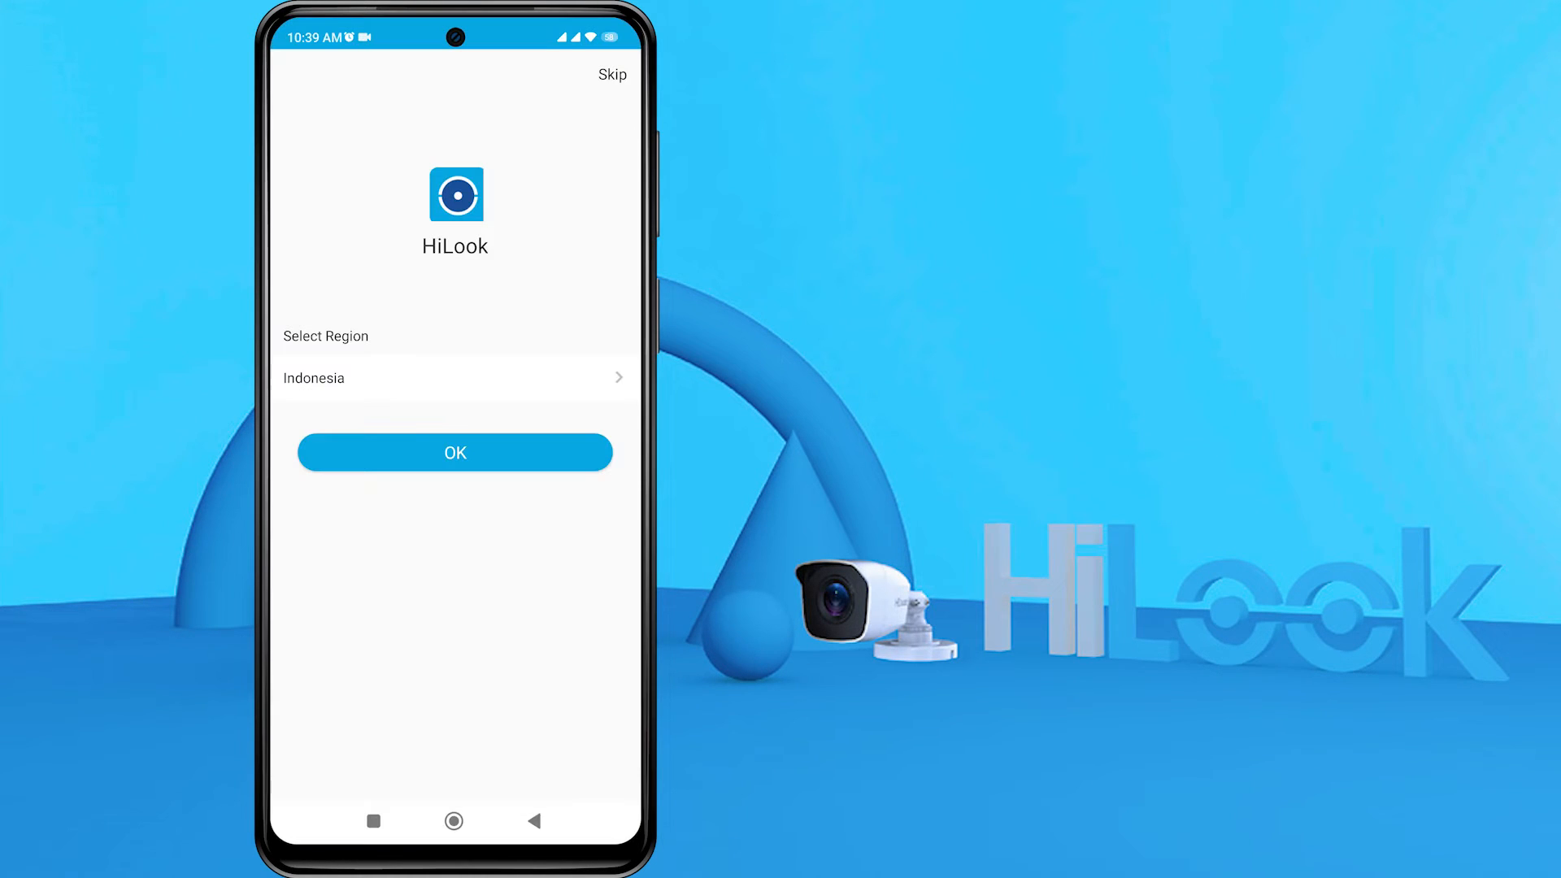
{"action": "left_click", "coordinate": [454, 377]}
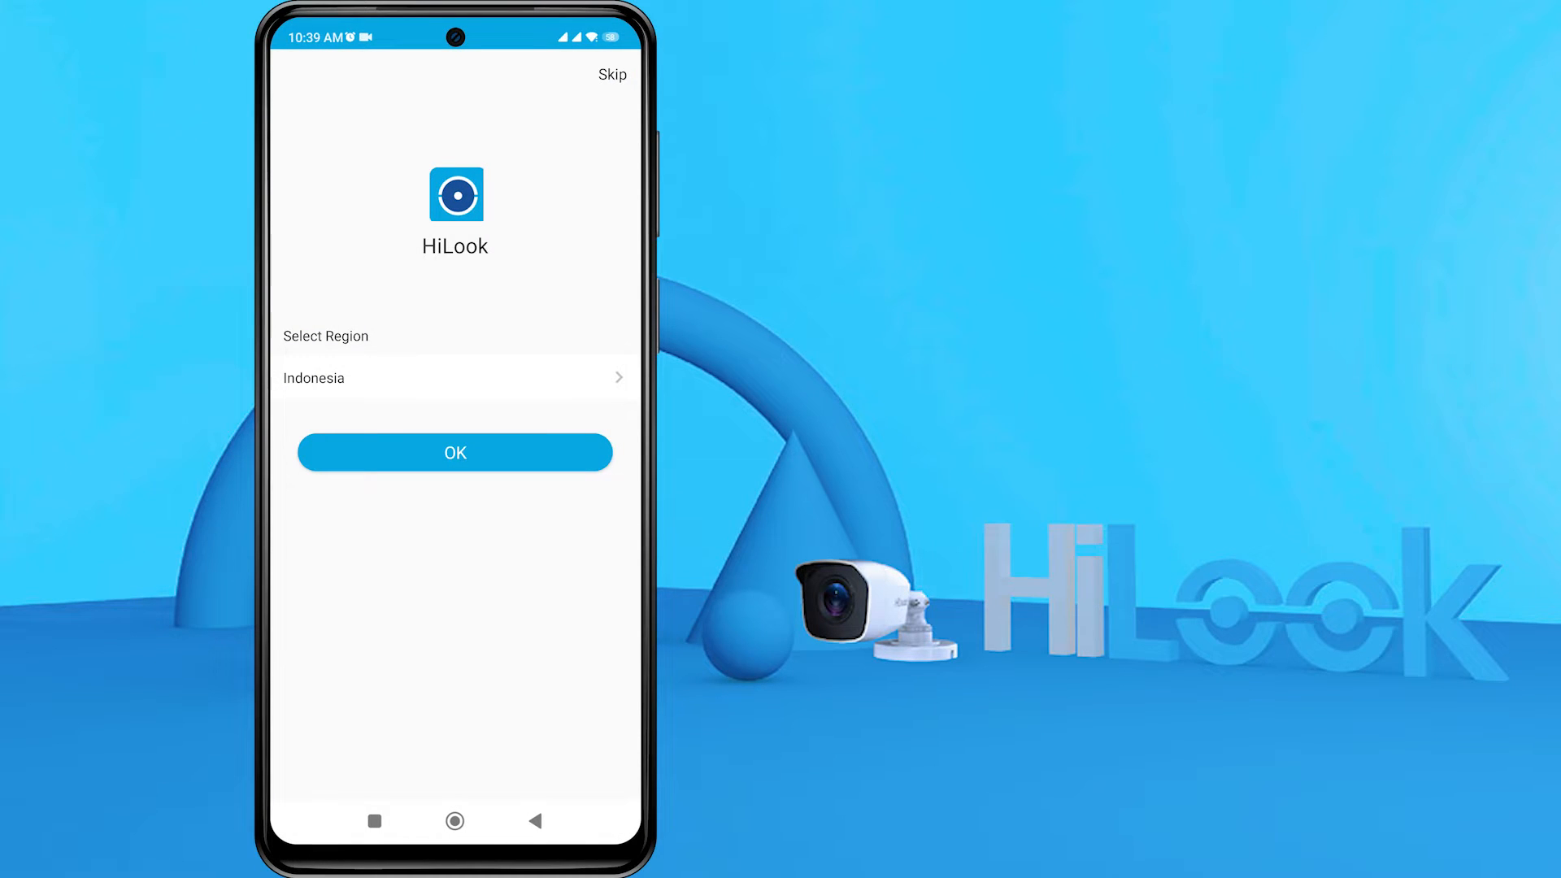
{"action": "left_click", "coordinate": [454, 452]}
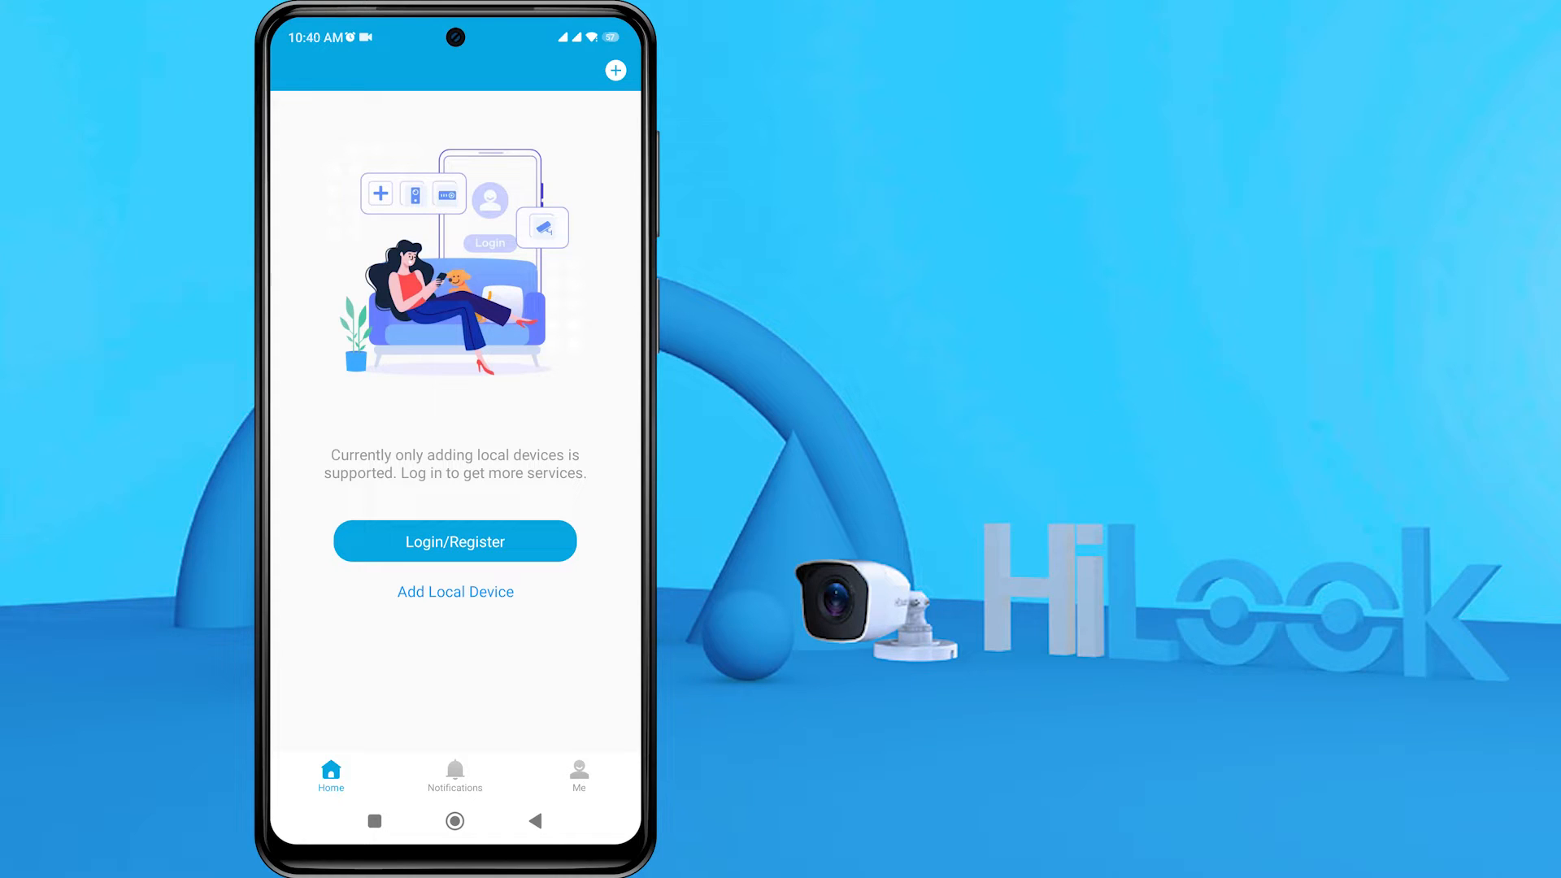
Step: Start a new account registration and accept its terms
{"action": "left_click", "coordinate": [454, 540]}
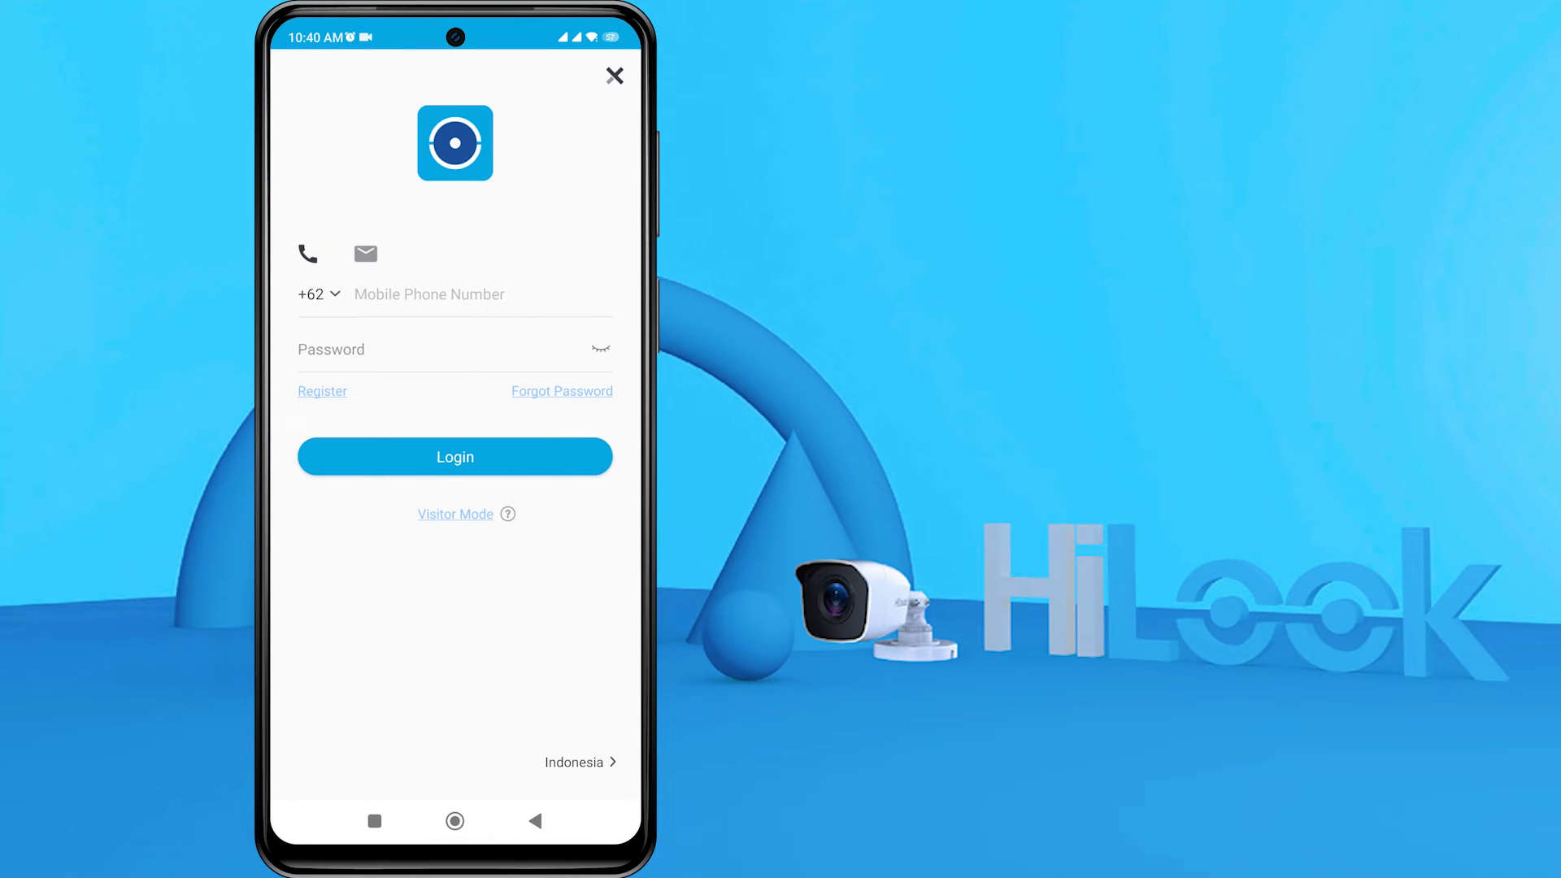
{"action": "left_click", "coordinate": [322, 390]}
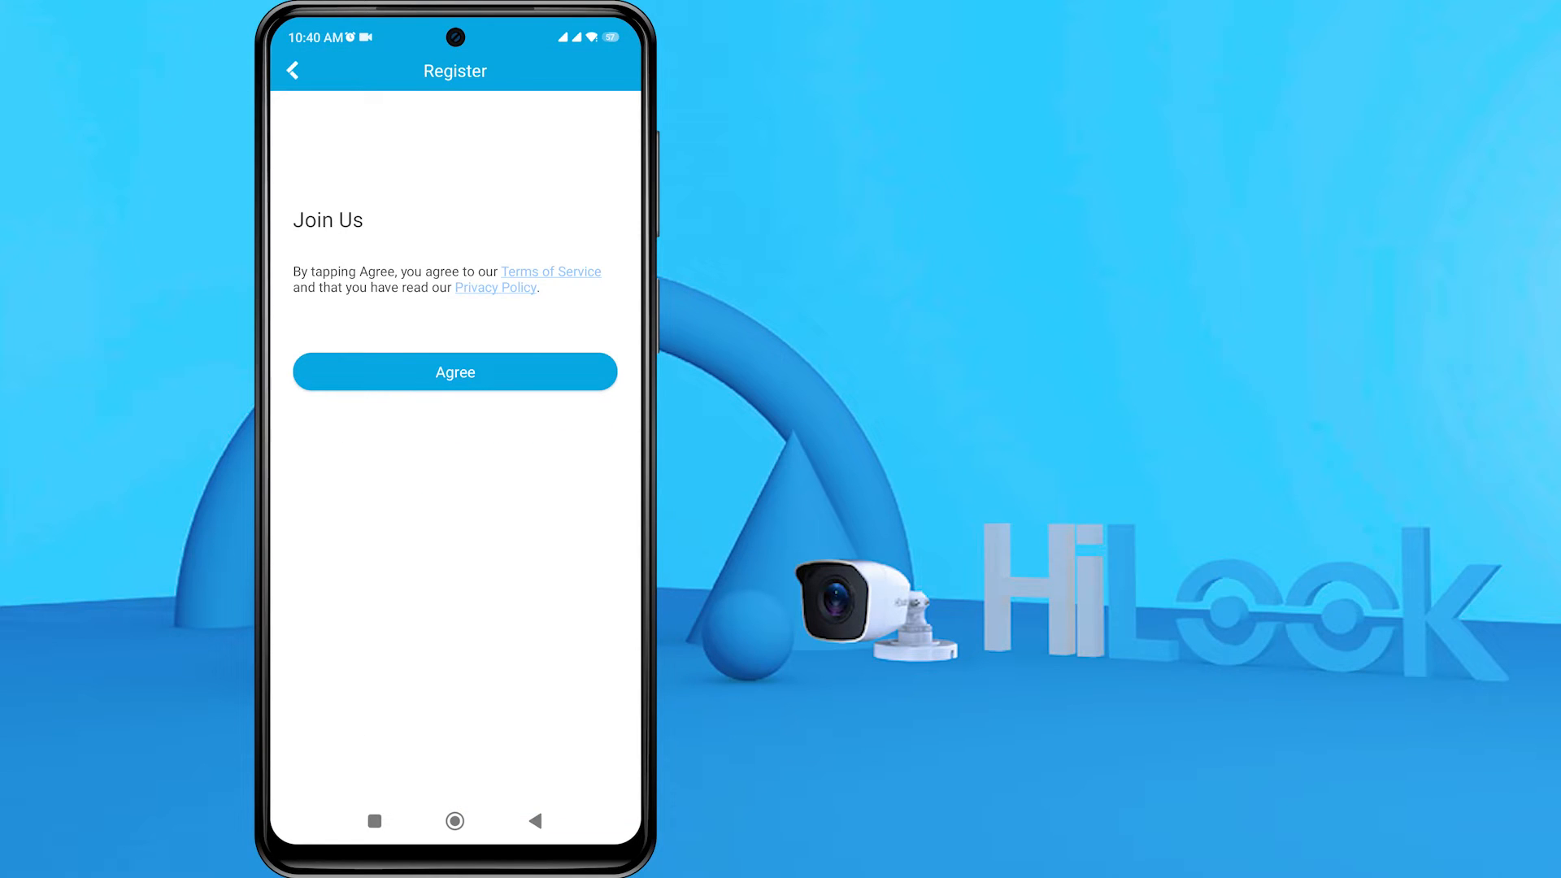
{"action": "left_click", "coordinate": [454, 371]}
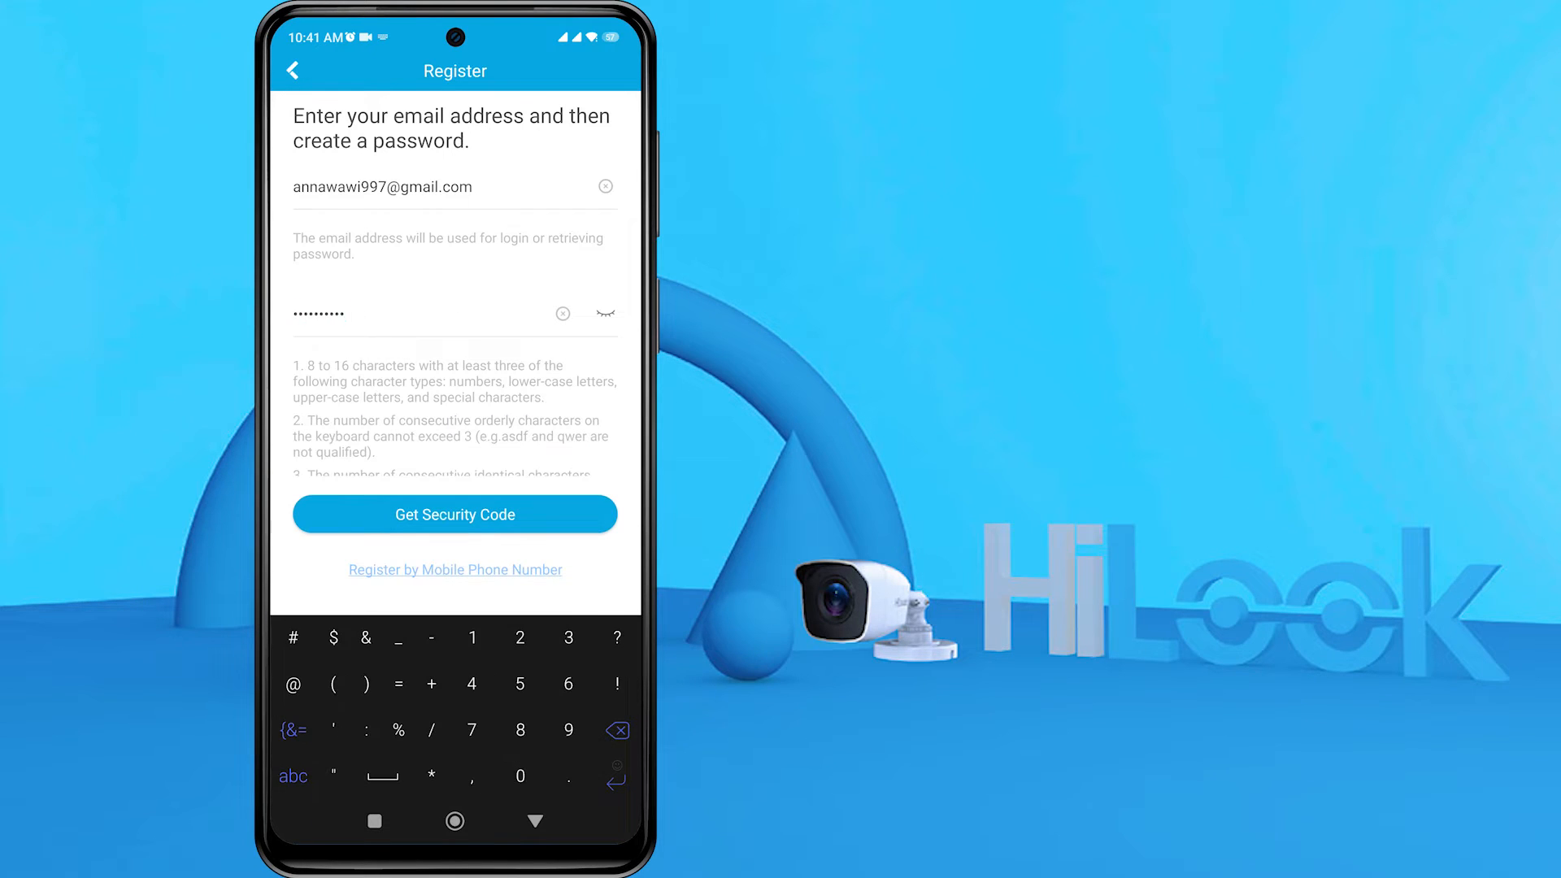
Step: Request a security code for the entered email and finish registration with it
{"action": "left_click", "coordinate": [454, 515]}
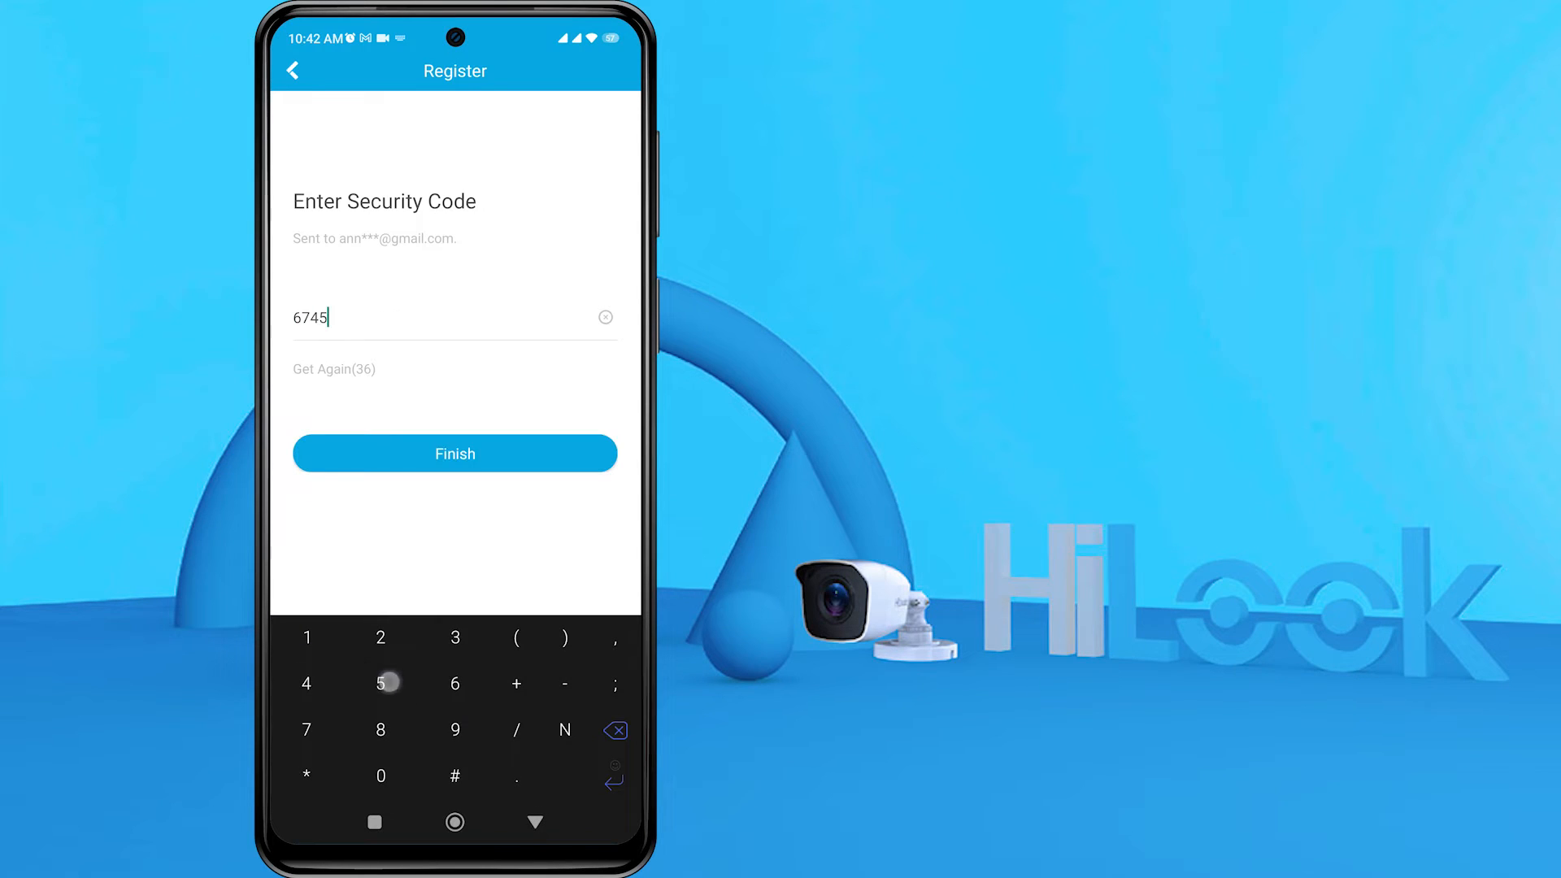
{"action": "left_click", "coordinate": [453, 453]}
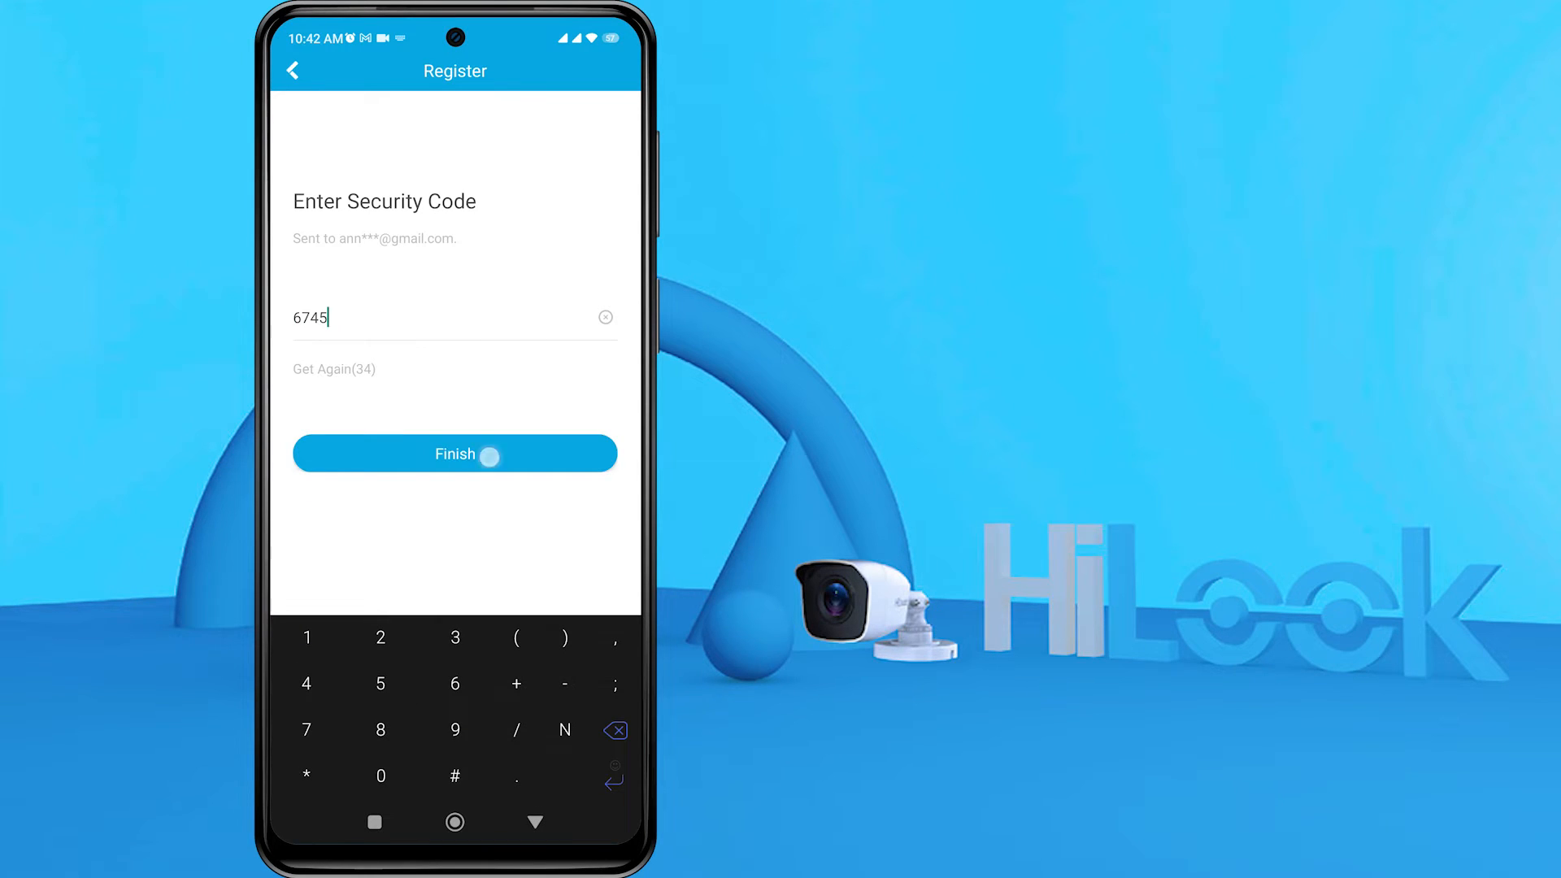
{"action": "left_click", "coordinate": [453, 454]}
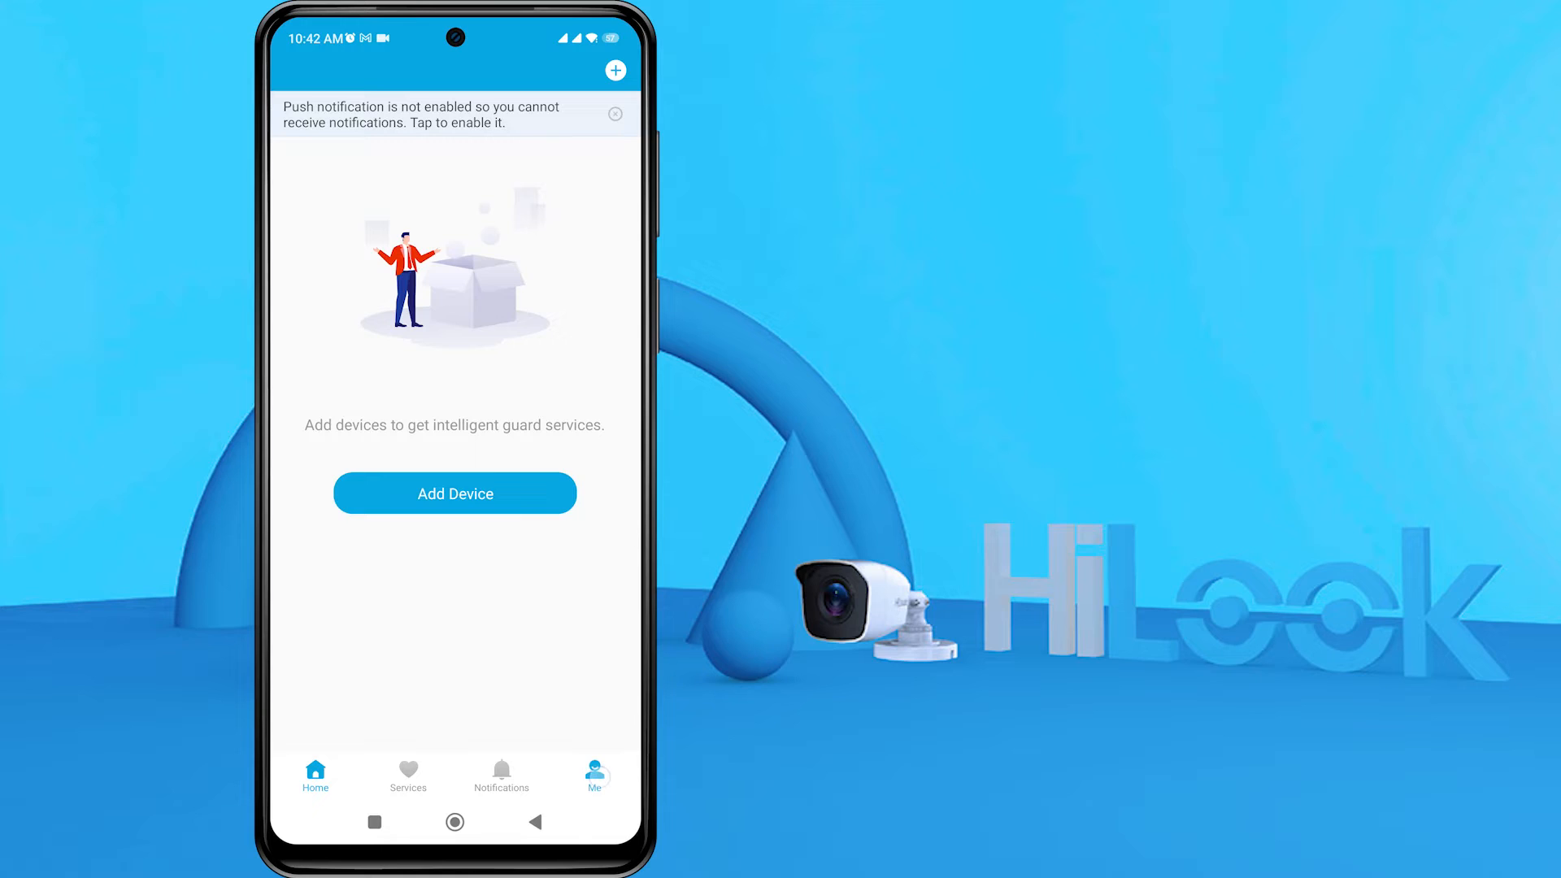
Step: Begin Add Device from the HiLook home screen
{"action": "left_click", "coordinate": [595, 773]}
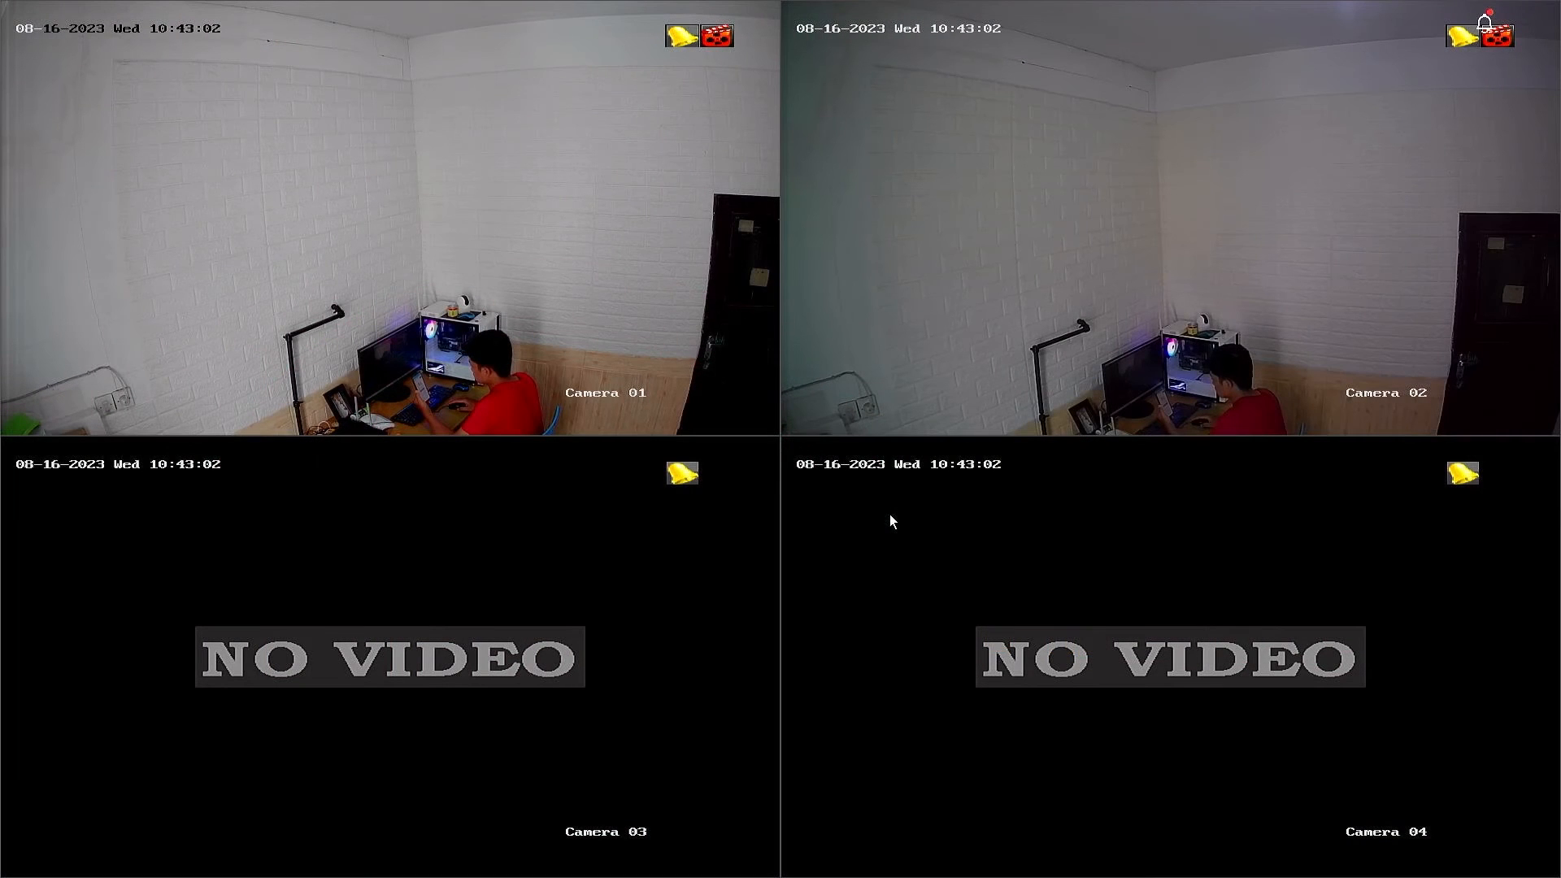
Step: Unlock the HVR recorder with the pattern login
{"action": "right_click", "coordinate": [891, 522]}
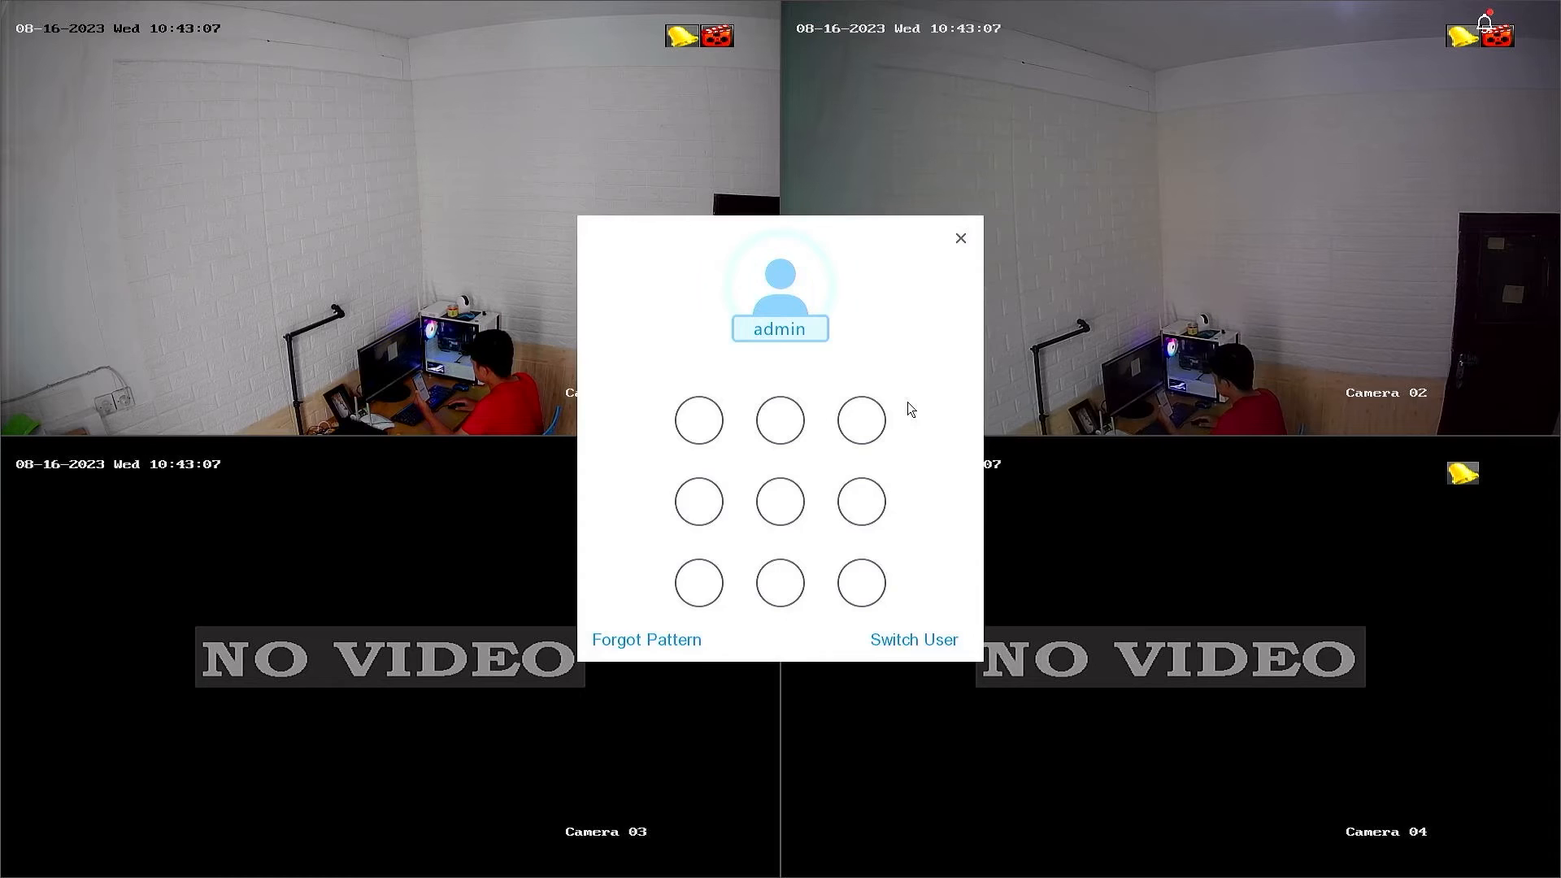
{"action": "left_click_drag", "start_coordinate": [778, 420], "coordinate": [779, 582]}
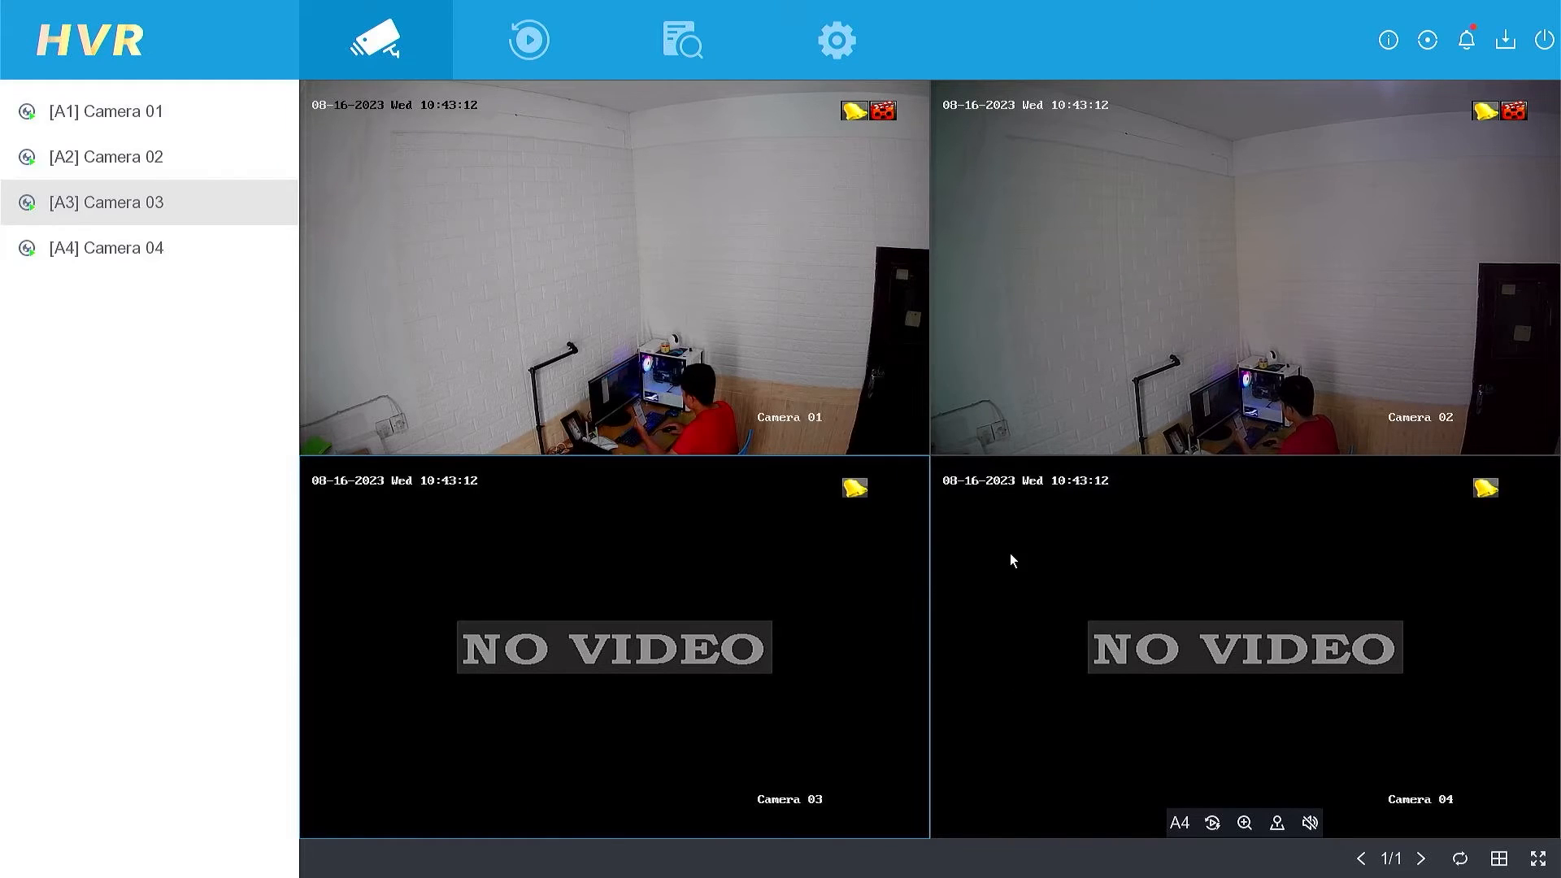
Step: Show Network > Platform Access with the HiLookVision QR code and verification code
{"action": "left_click", "coordinate": [836, 39]}
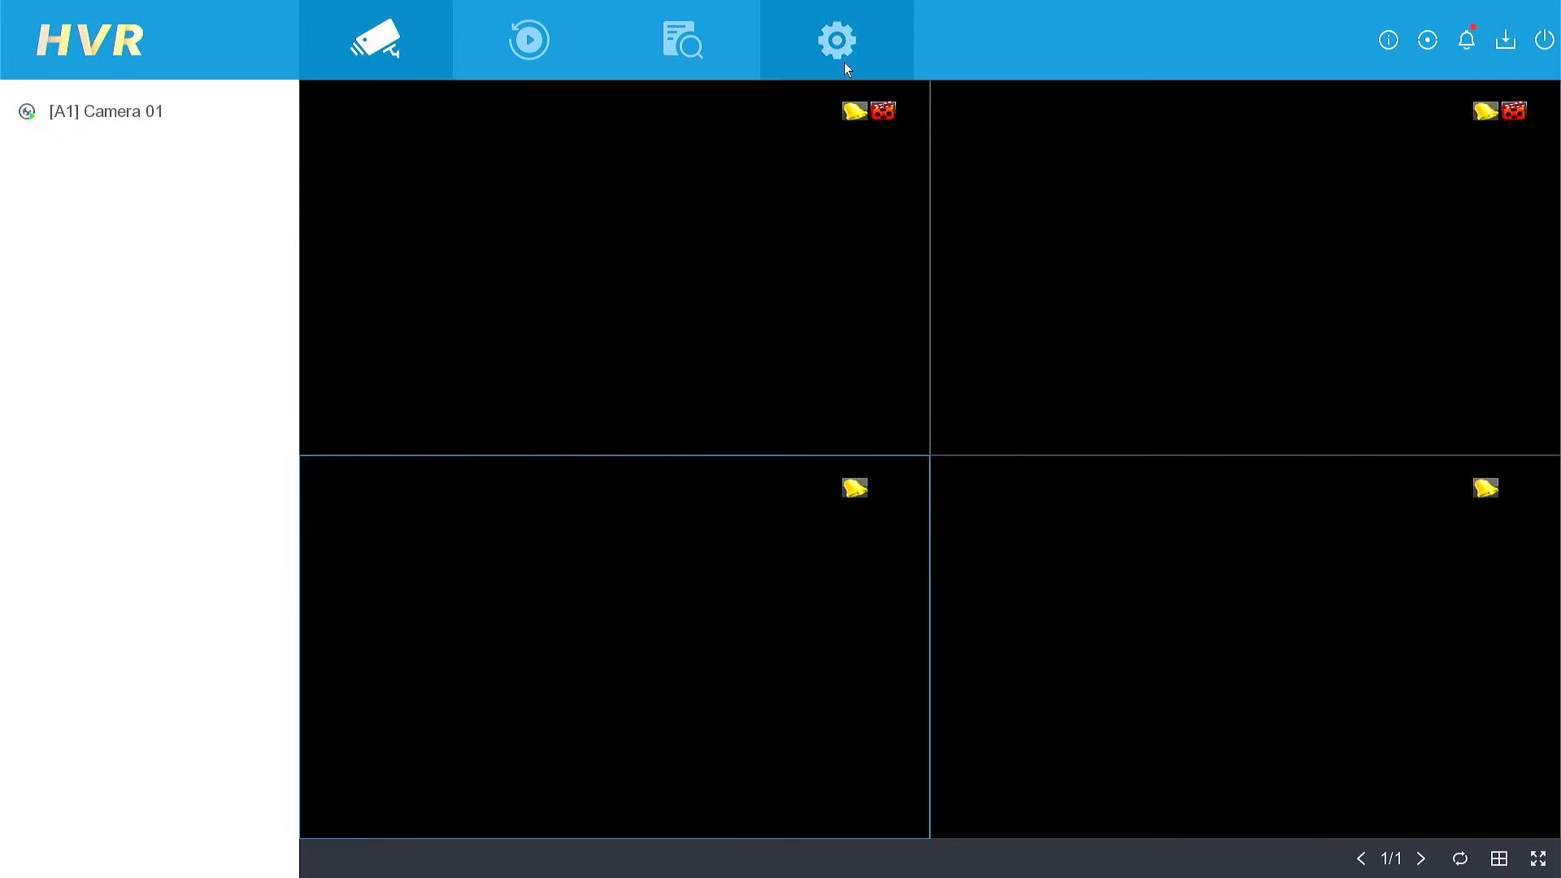
{"action": "left_click", "coordinate": [835, 39]}
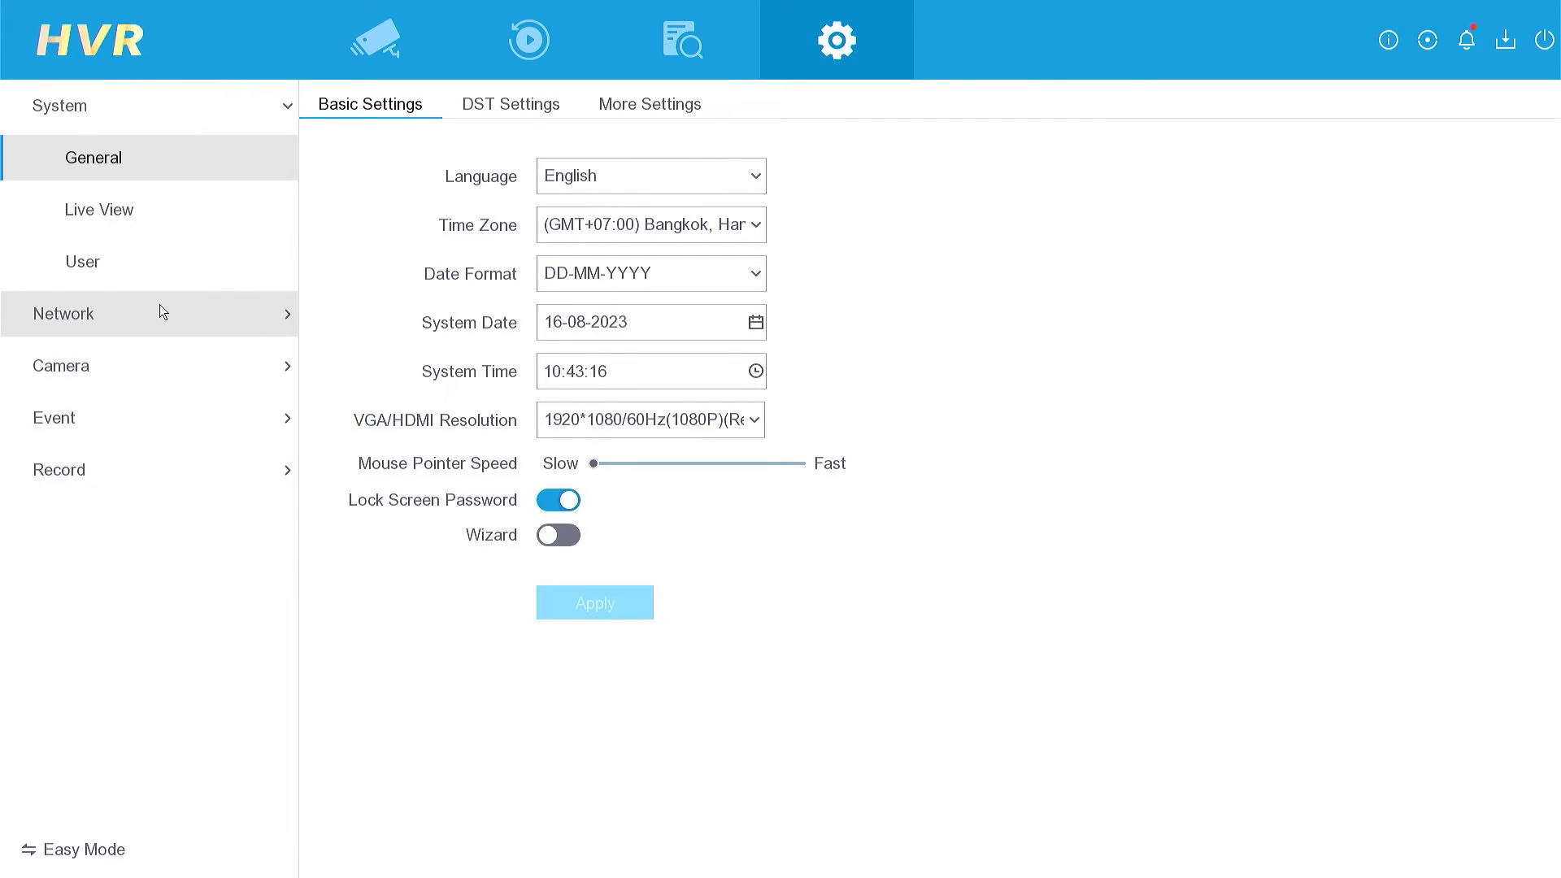
{"action": "left_click", "coordinate": [64, 313]}
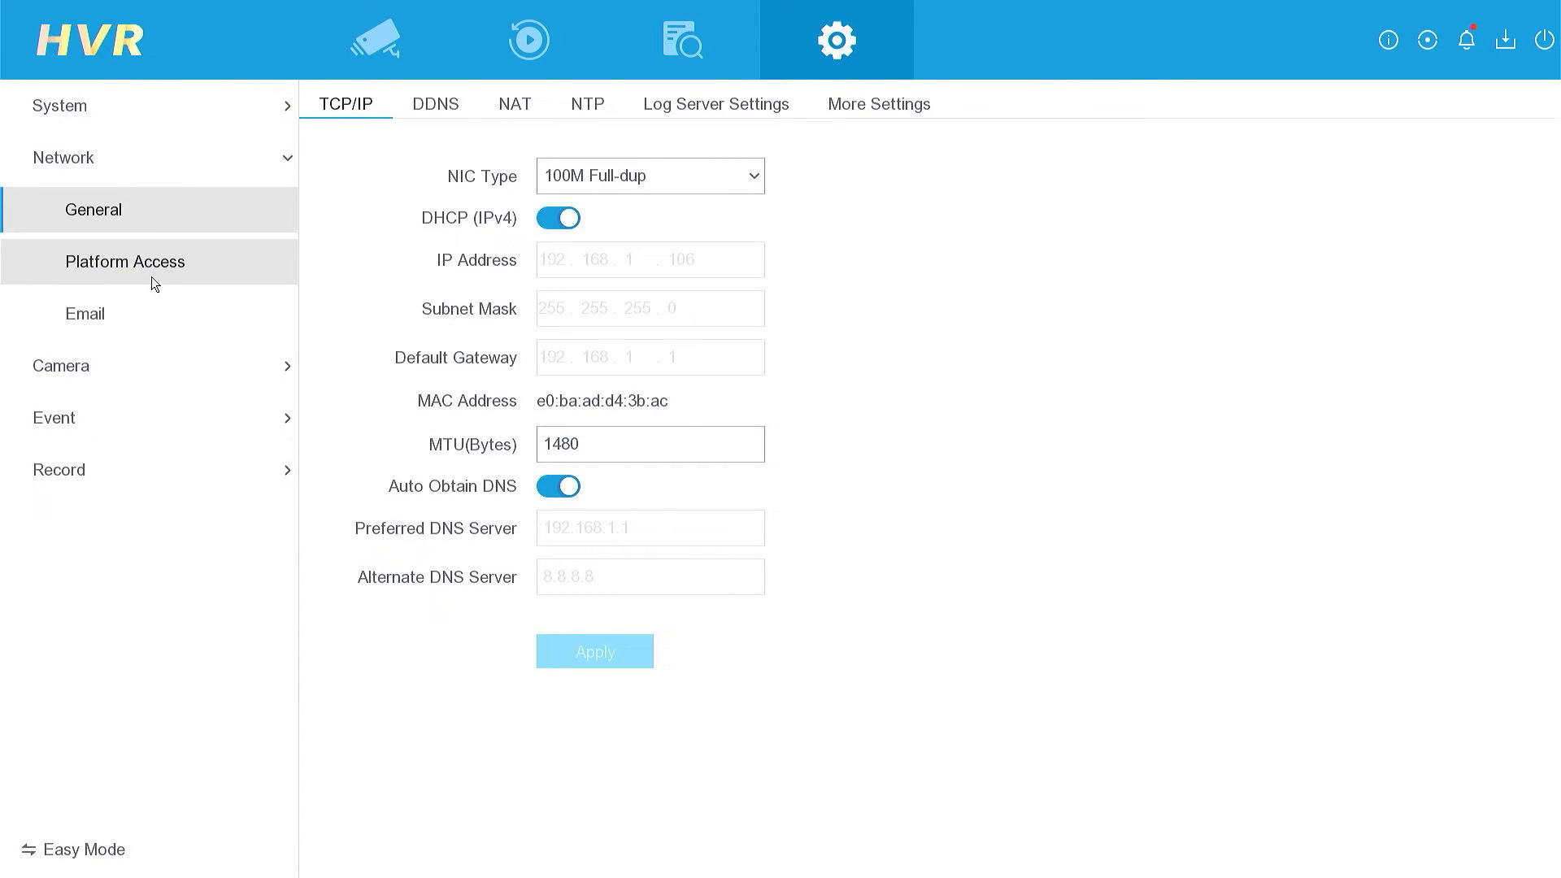
{"action": "left_click", "coordinate": [125, 260]}
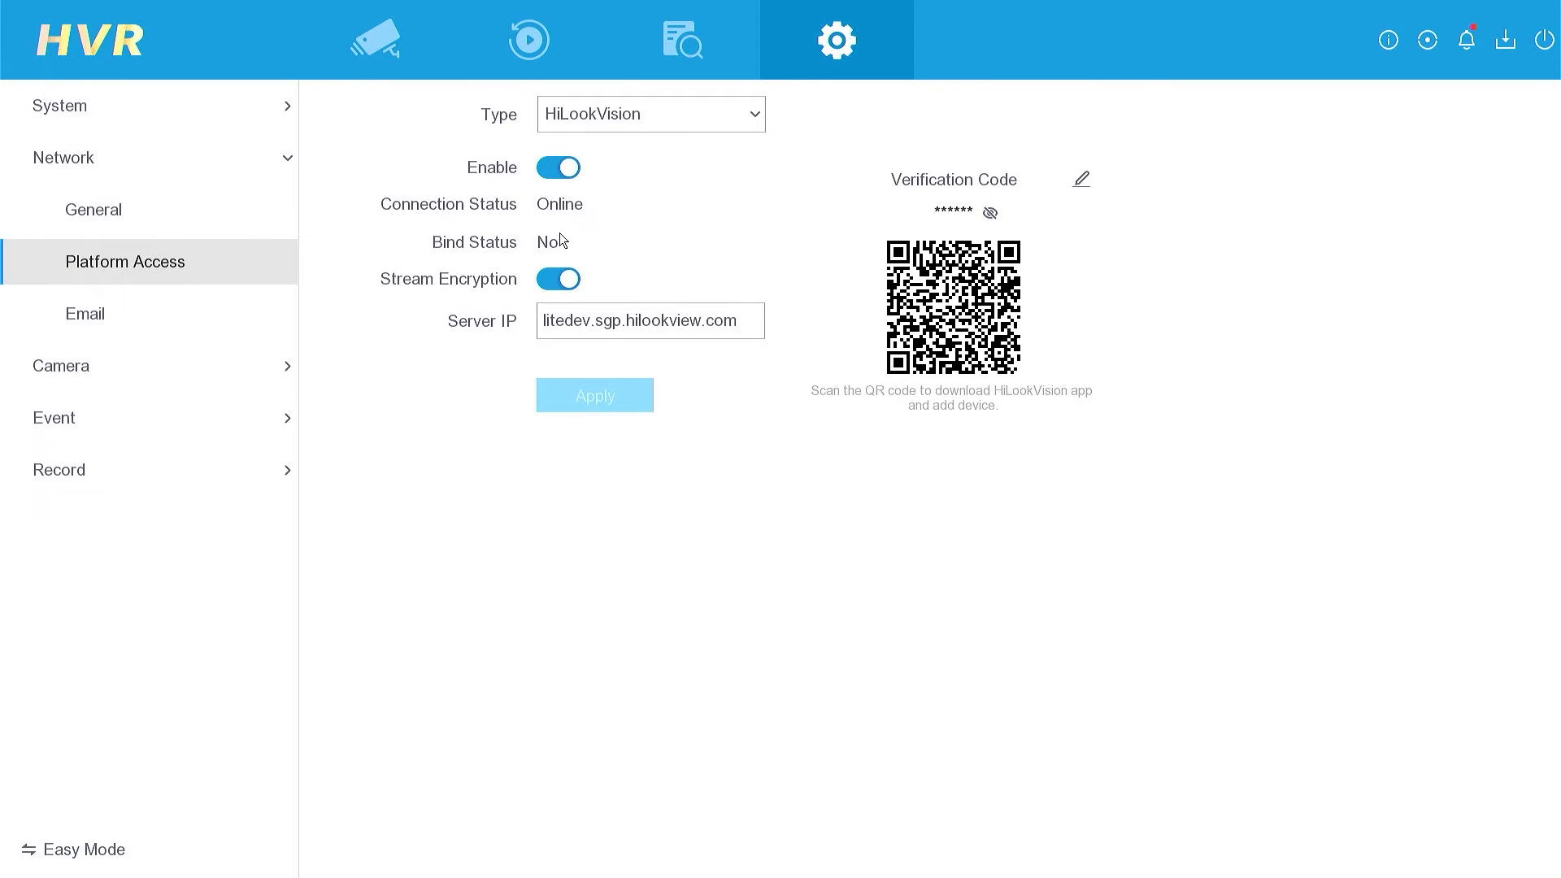
{"action": "mouse_move", "coordinate": [990, 351]}
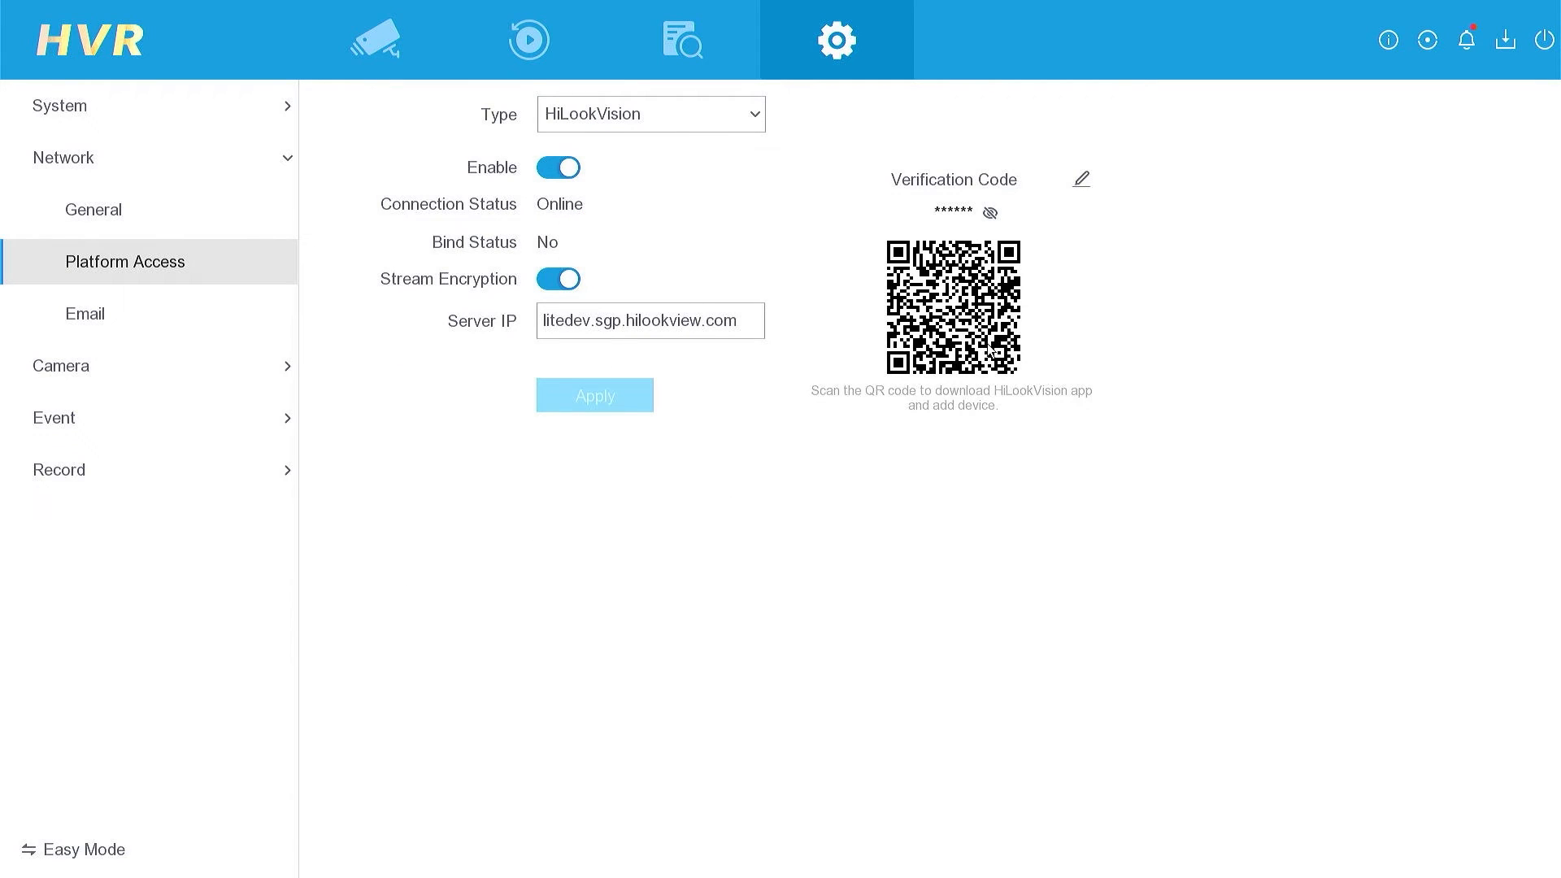
{"action": "mouse_move", "coordinate": [1179, 371]}
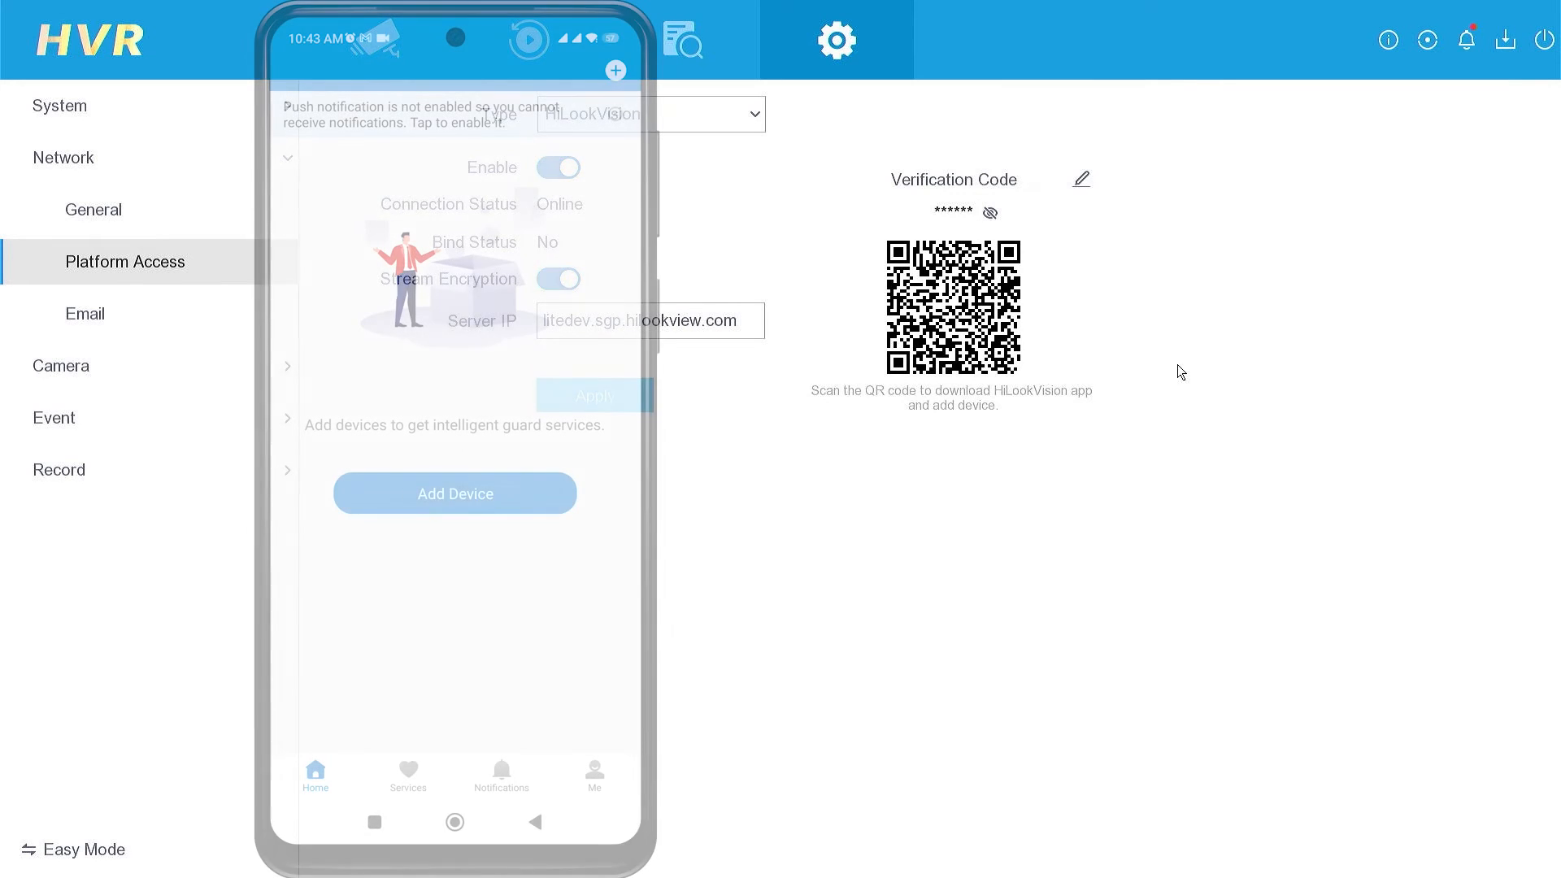
Step: Choose Scan QR Code for adding a device and acknowledge the one-account-per-device notice
{"action": "left_click", "coordinate": [454, 492]}
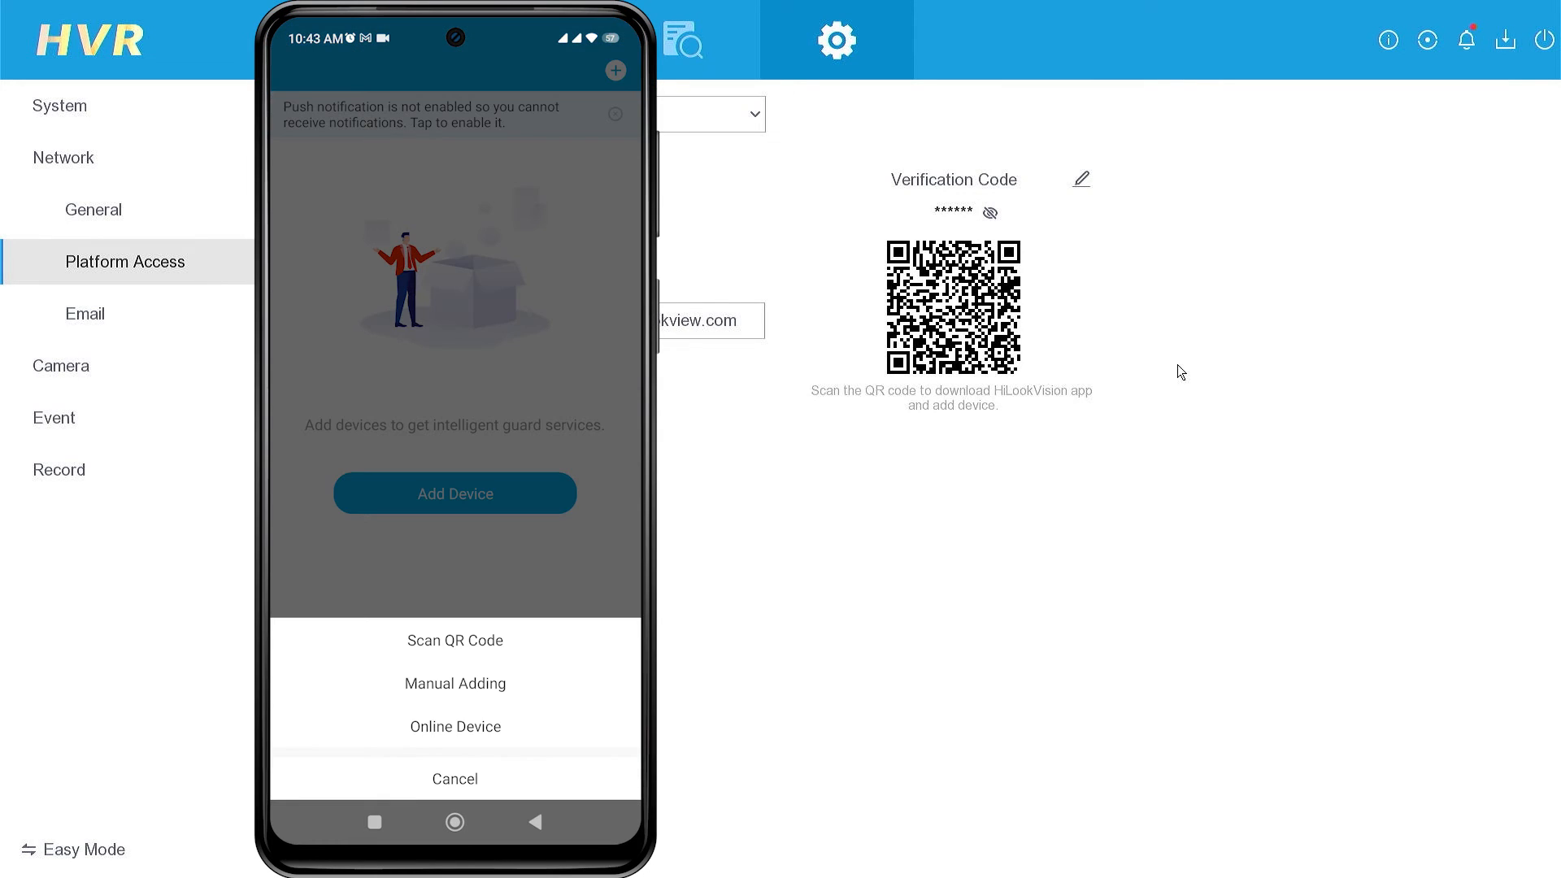
{"action": "left_click", "coordinate": [455, 640]}
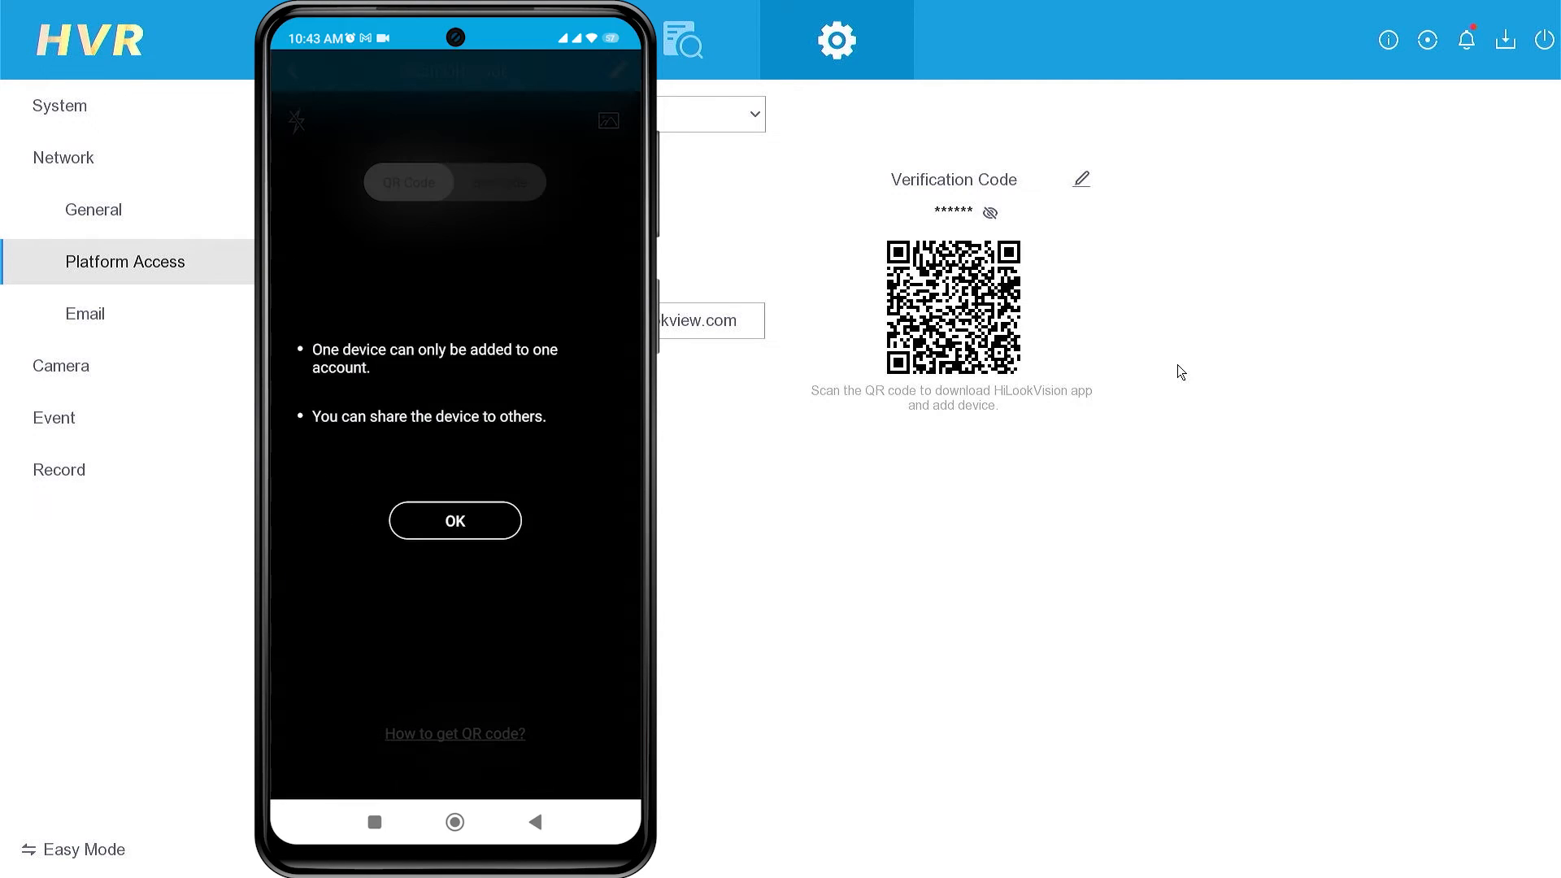
{"action": "left_click", "coordinate": [454, 520]}
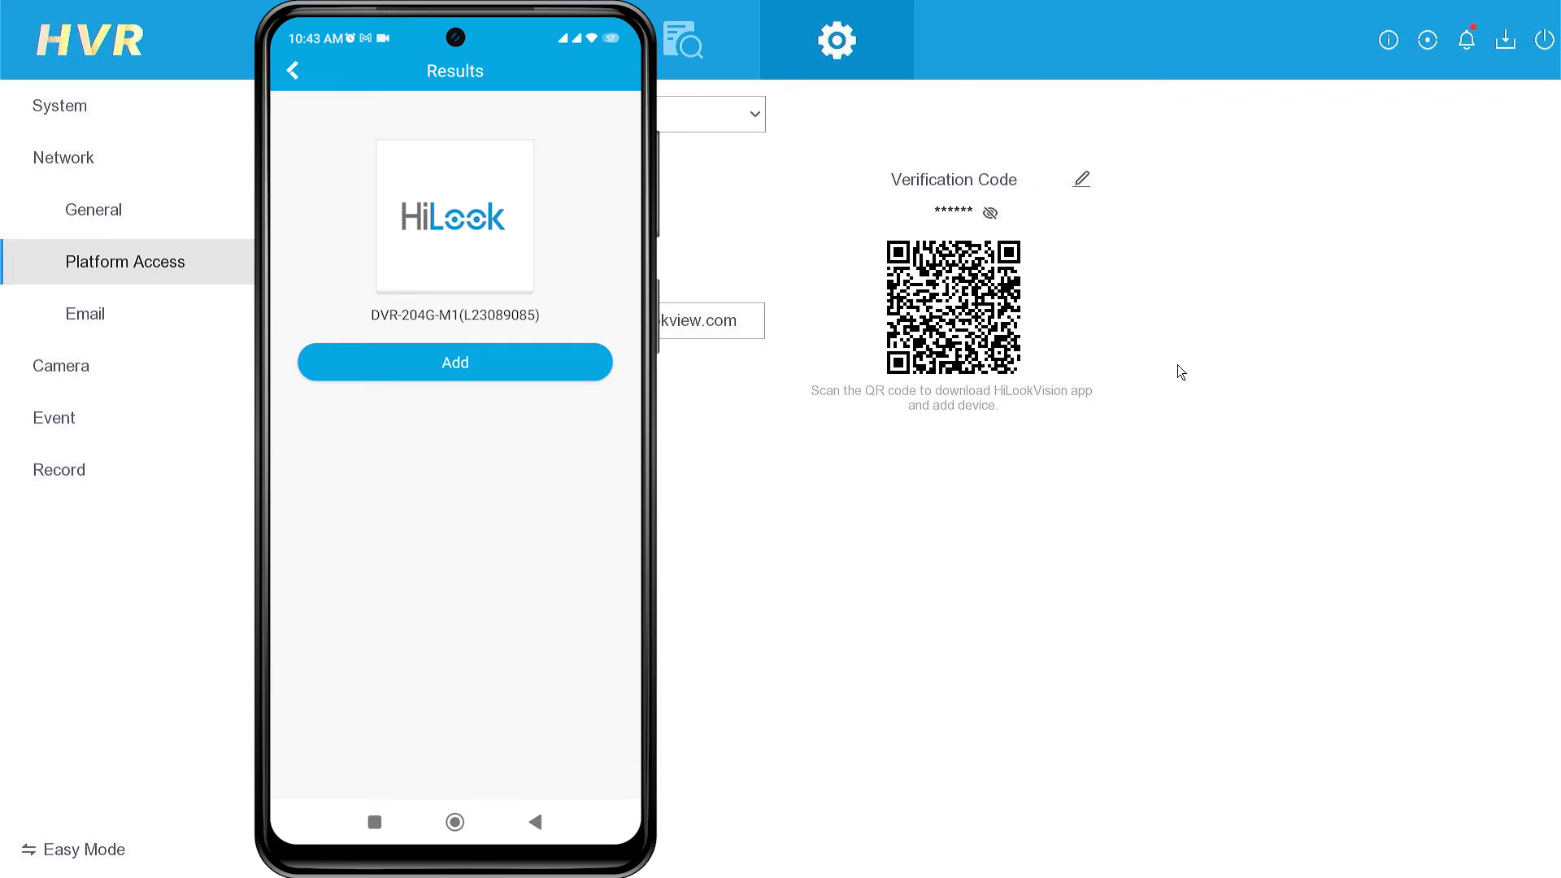
Step: Add the found DVR-204G-M1 recorder and continue to the alias step
{"action": "left_click", "coordinate": [454, 361]}
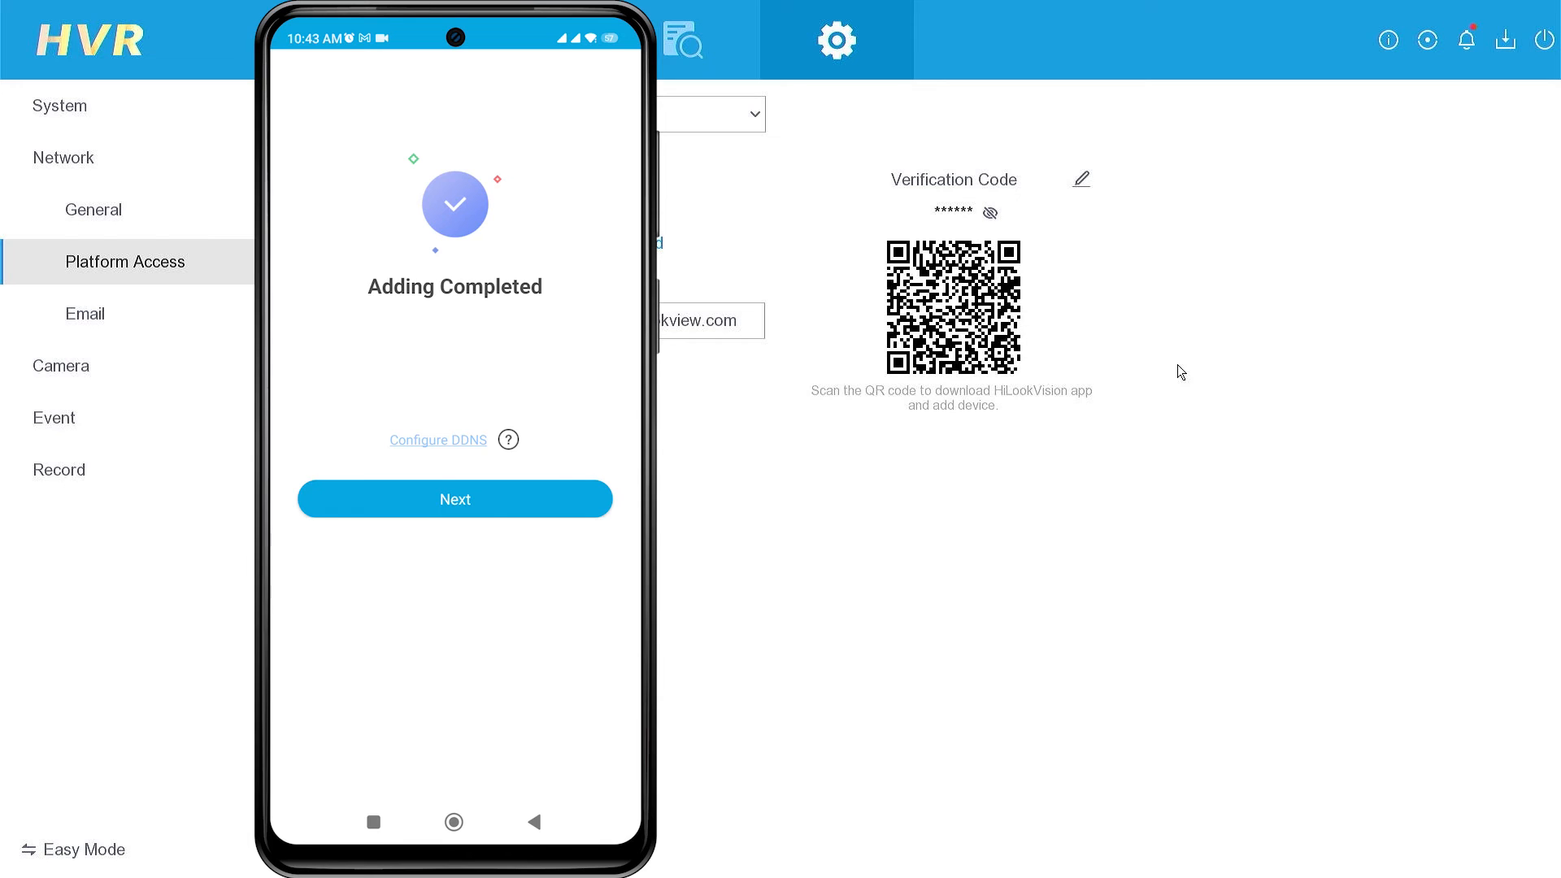
{"action": "left_click", "coordinate": [455, 499]}
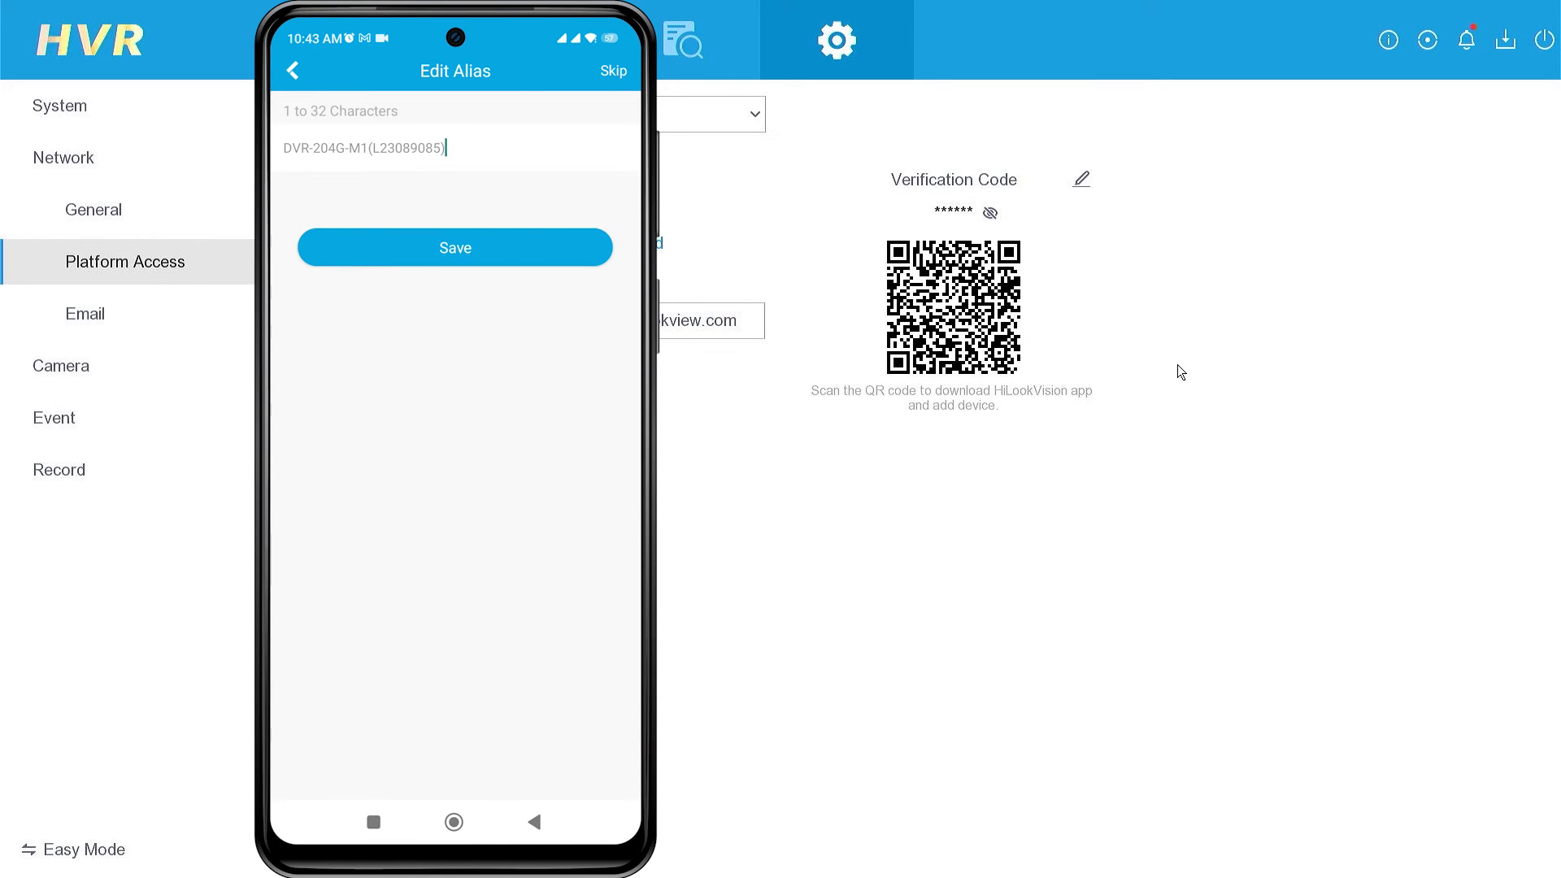
Step: Save the default alias and skip service provider authorization to reach Home
{"action": "left_click", "coordinate": [454, 247]}
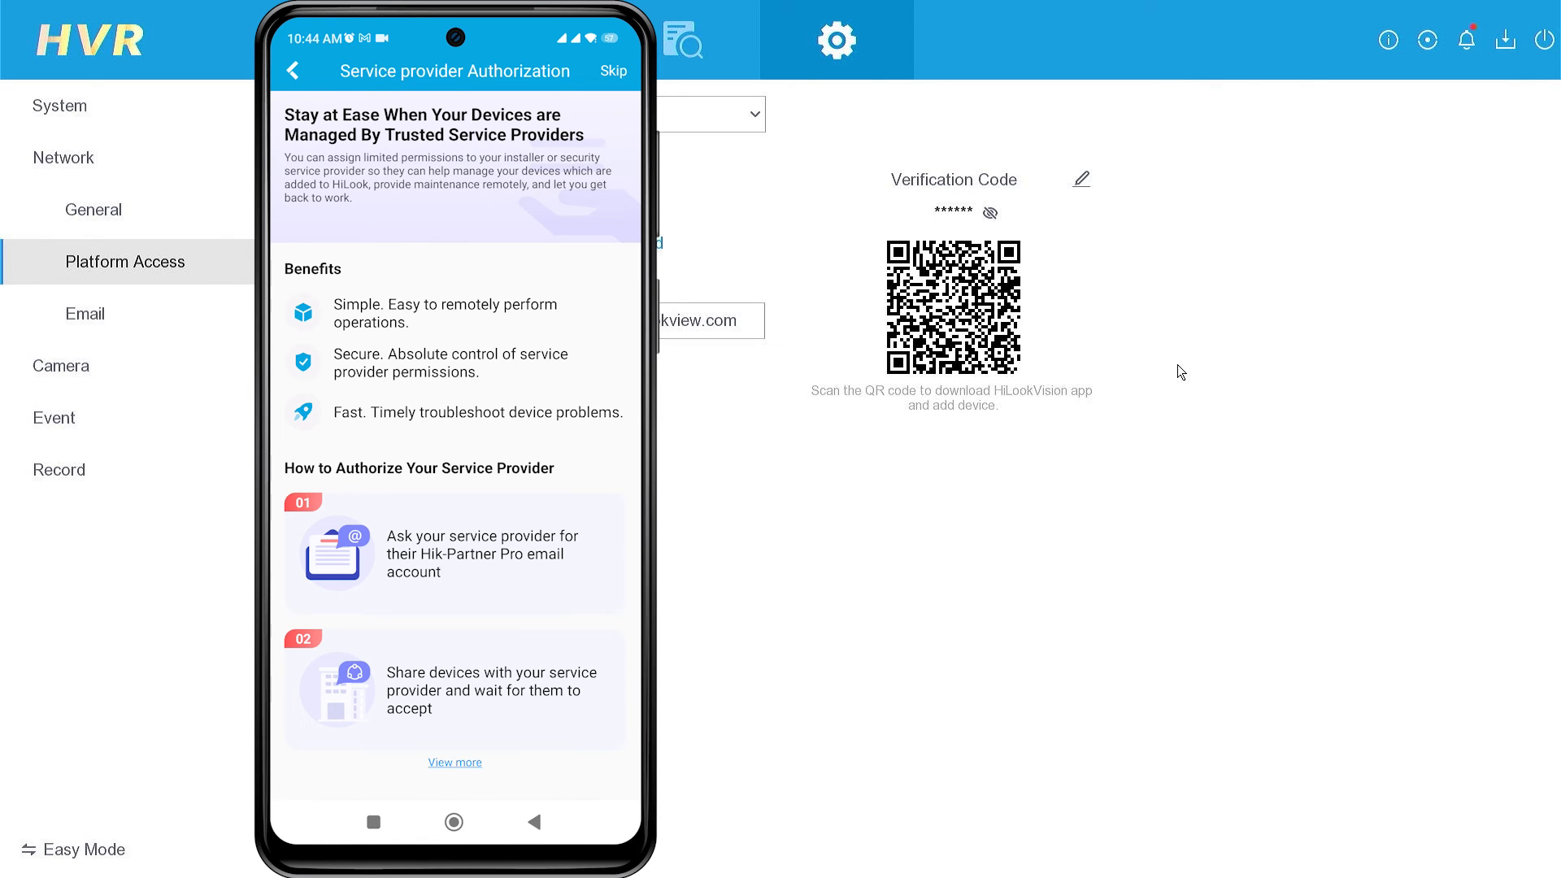
{"action": "left_click", "coordinate": [613, 70]}
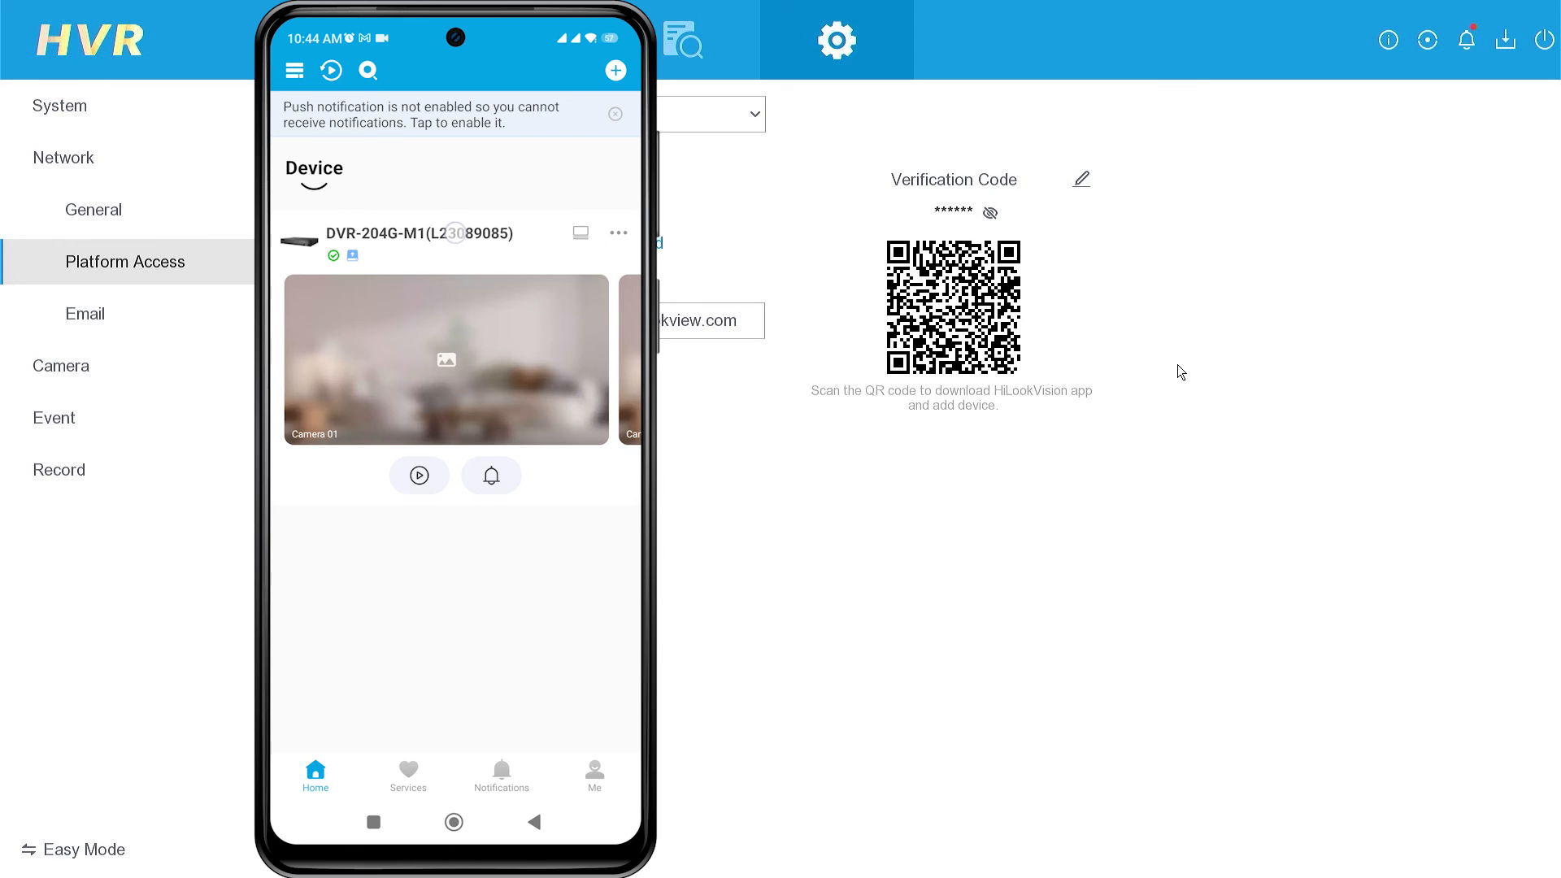
Step: View DVR-204G-M1 live from the Camera 01 thumbnail, dismiss the tips and mute audio
{"action": "left_click", "coordinate": [445, 361]}
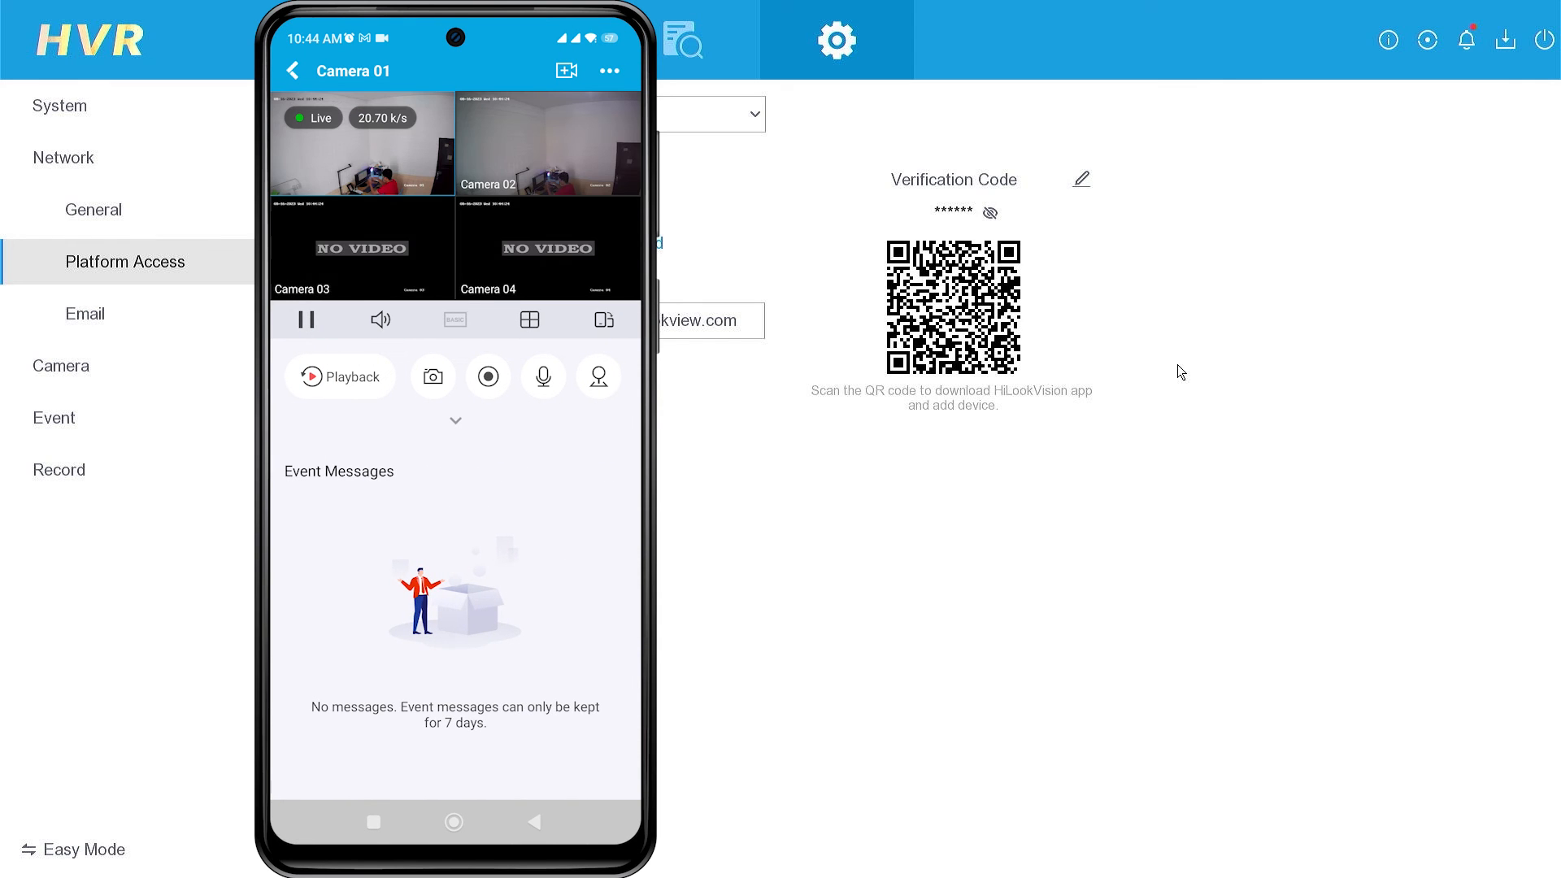
{"action": "left_click", "coordinate": [528, 320]}
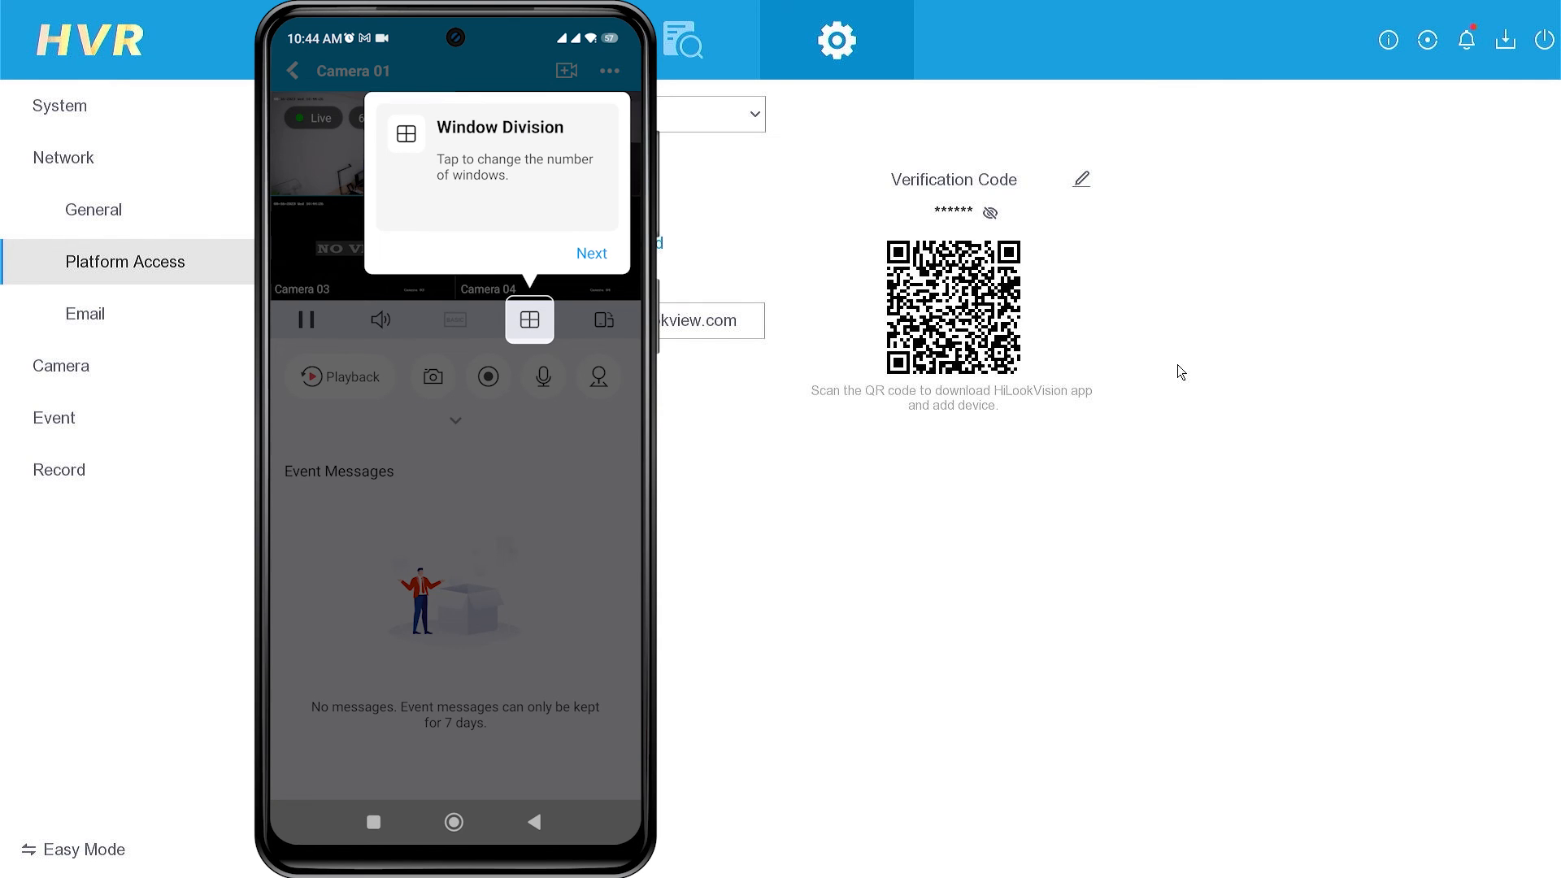
{"action": "left_click", "coordinate": [591, 253]}
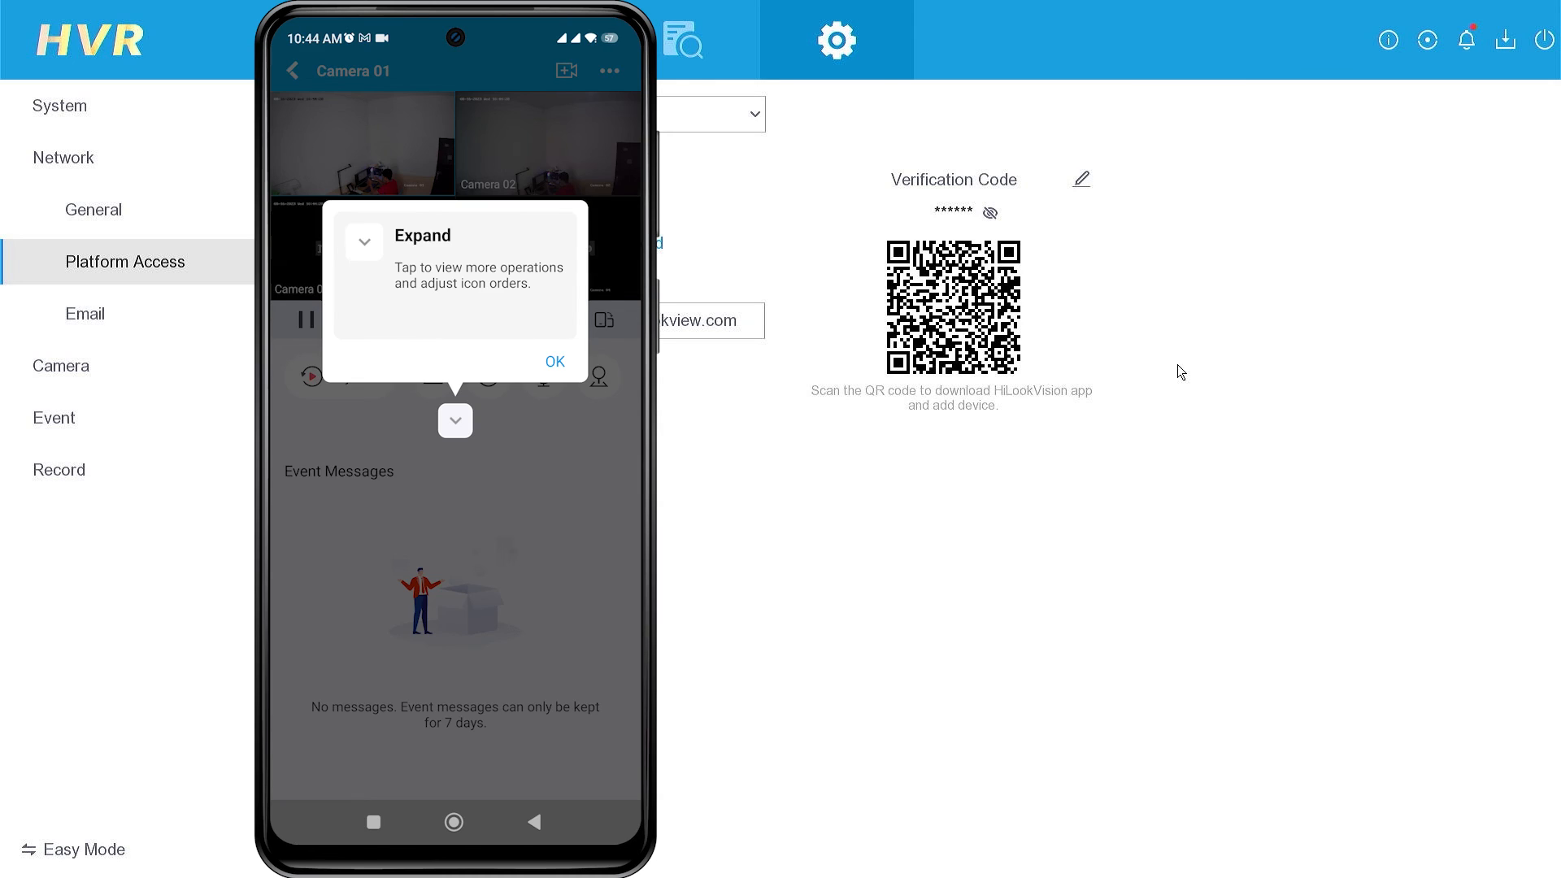
{"action": "left_click", "coordinate": [554, 361]}
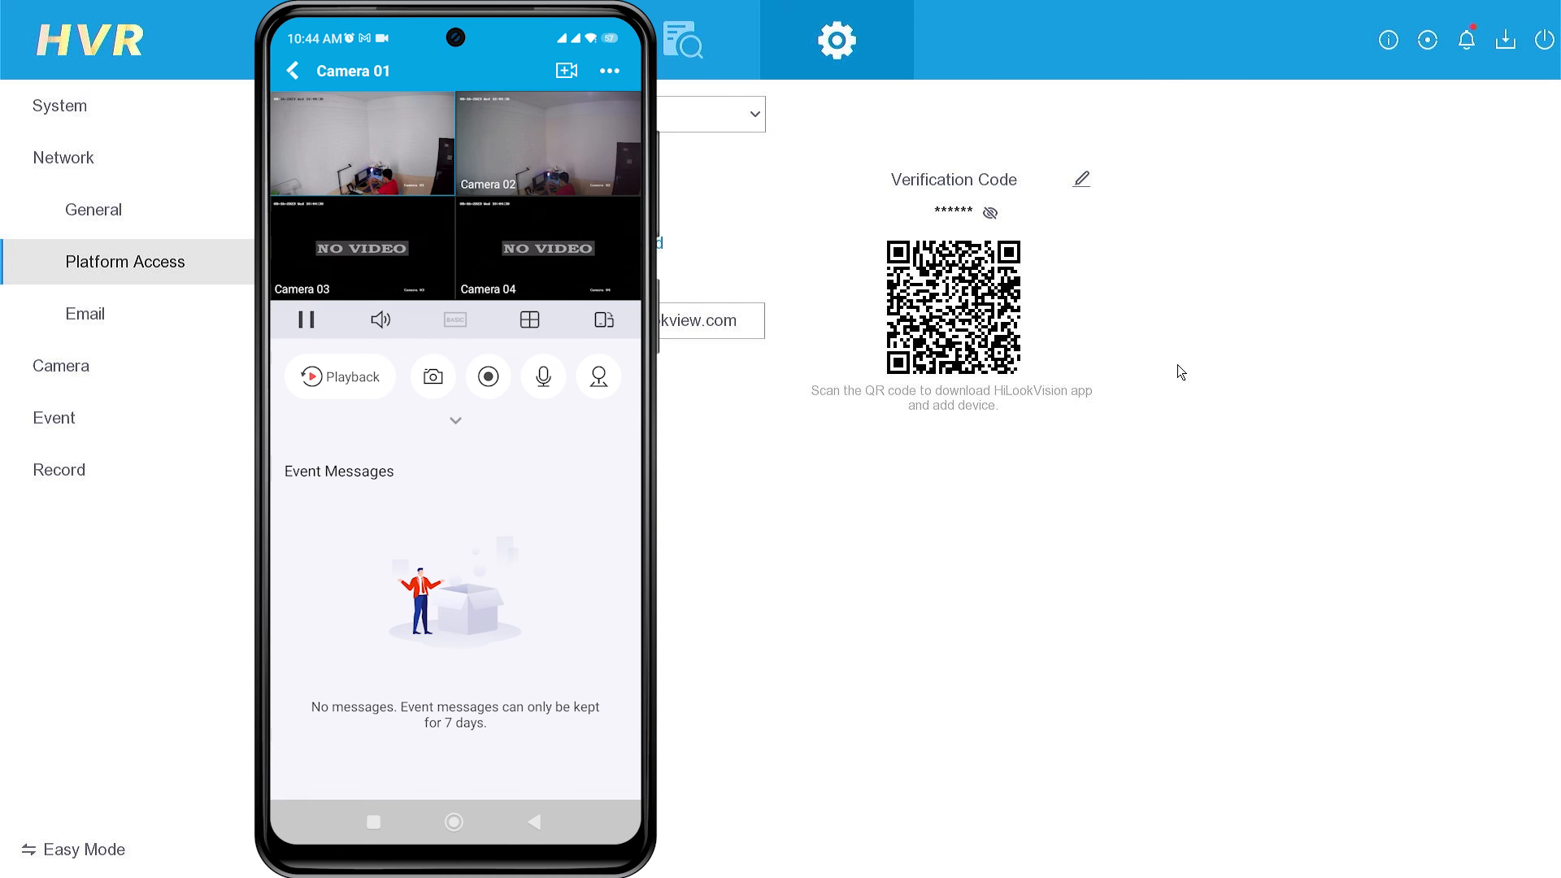
{"action": "left_click", "coordinate": [381, 320]}
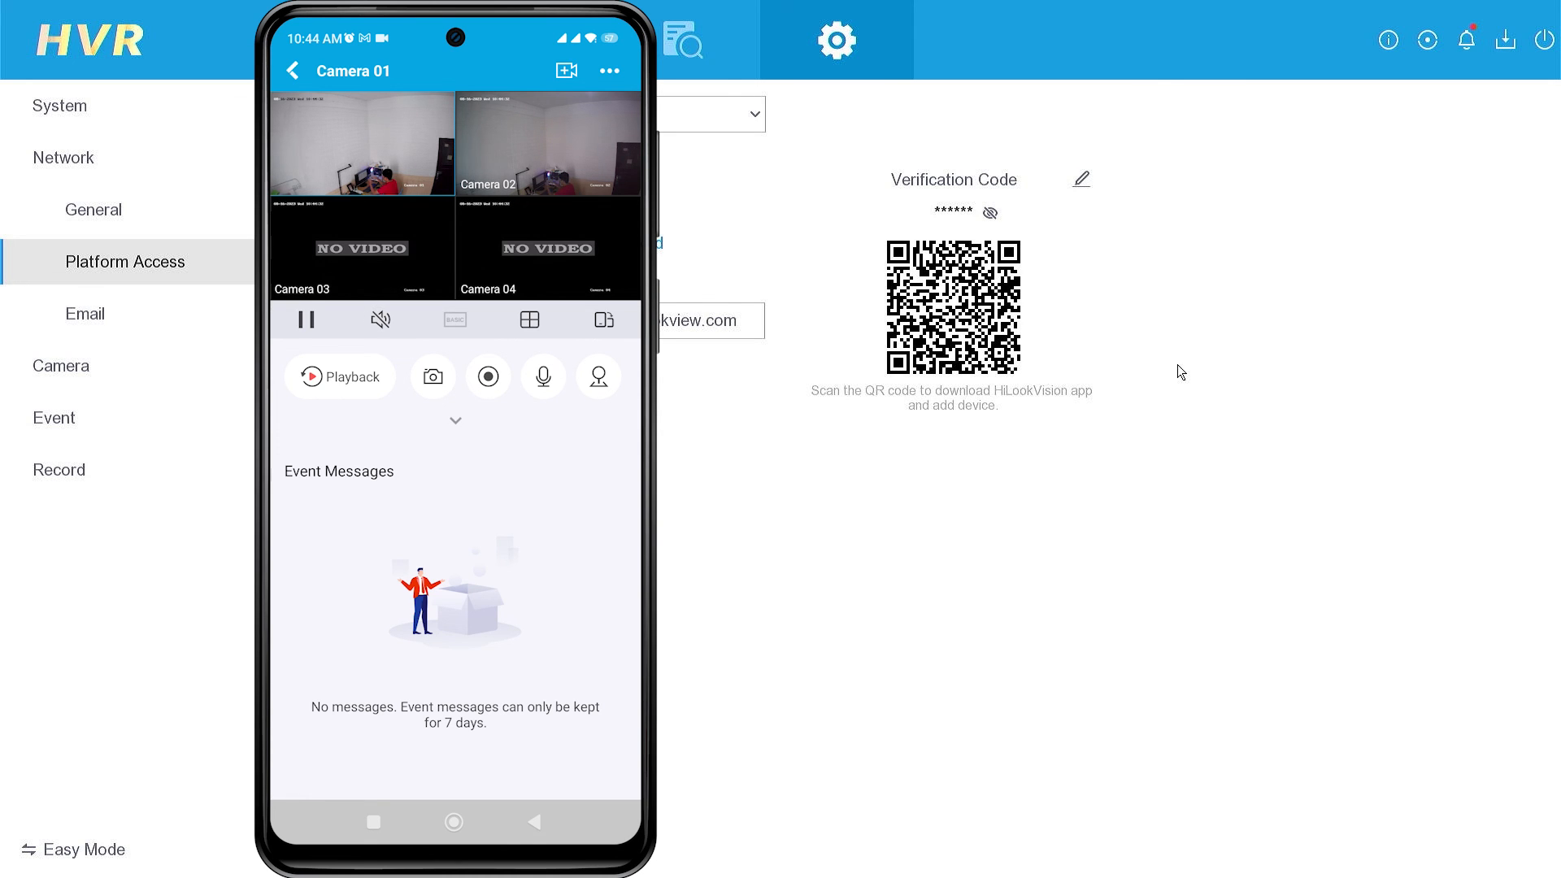